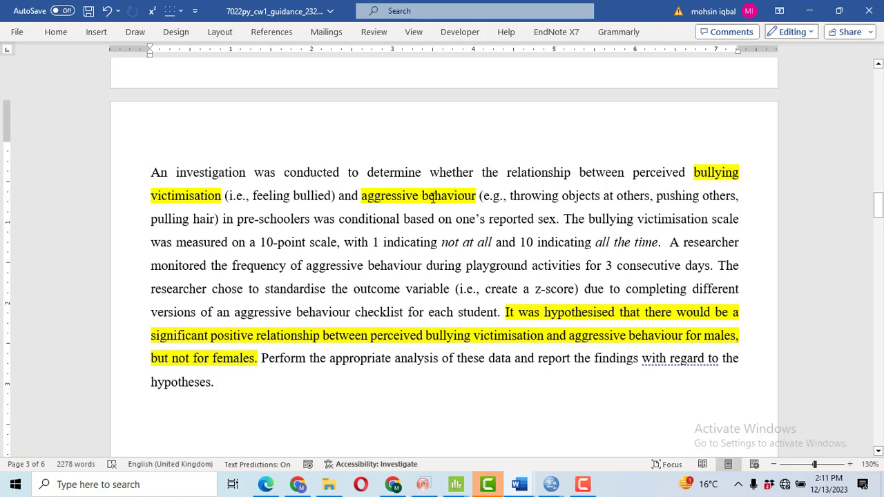
pyautogui.moveTo(522, 317)
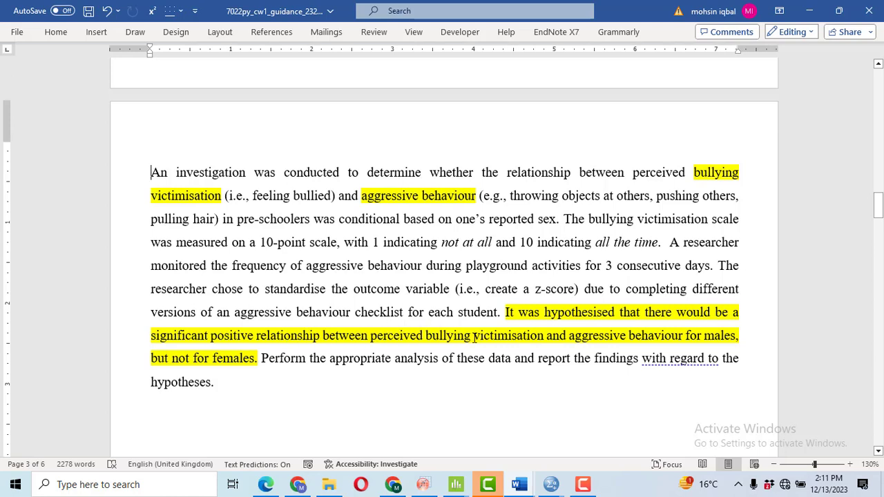
pyautogui.moveTo(630, 336)
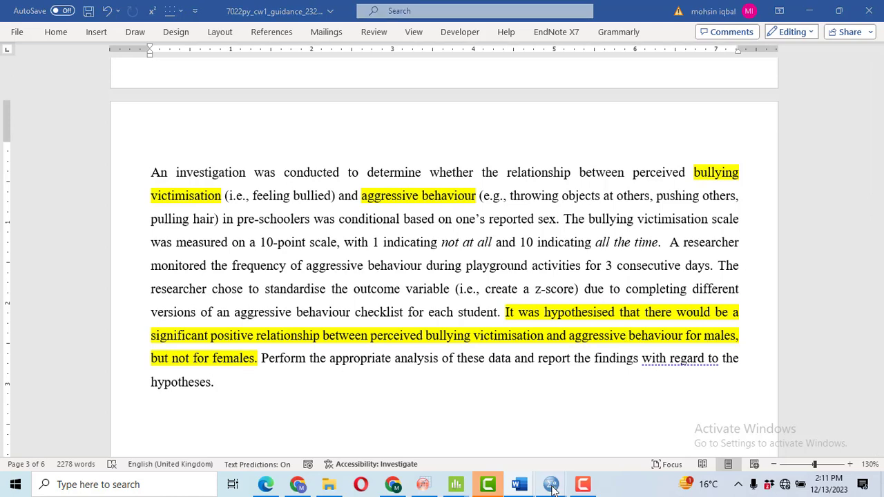
# Switch to the Data Editor showing the Sex, Bullying and Aggress data set.
pyautogui.click(550, 484)
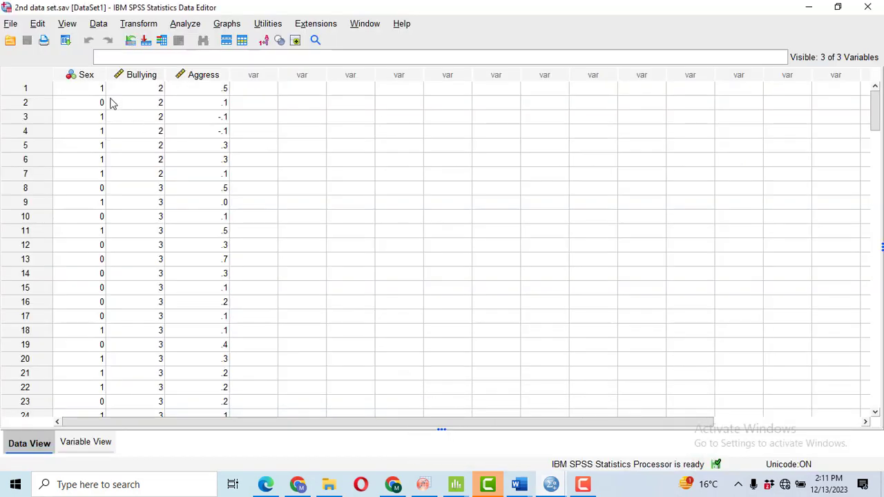
pyautogui.moveTo(135, 82)
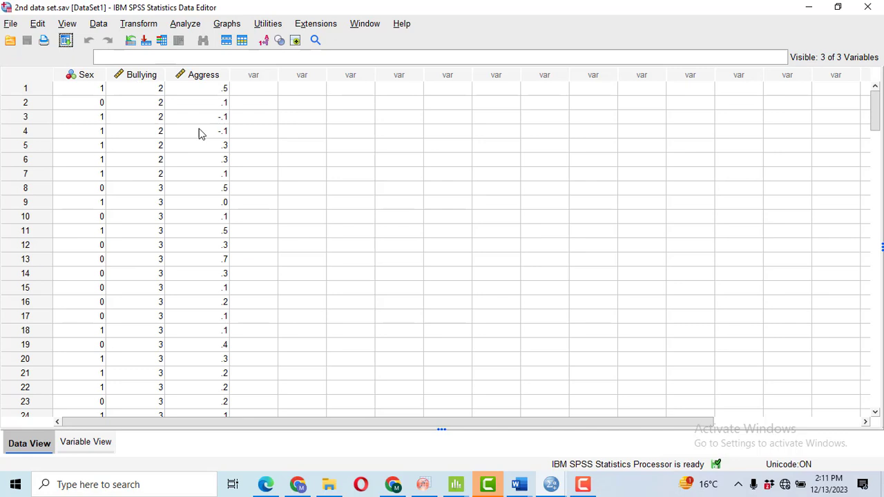
pyautogui.moveTo(210, 89)
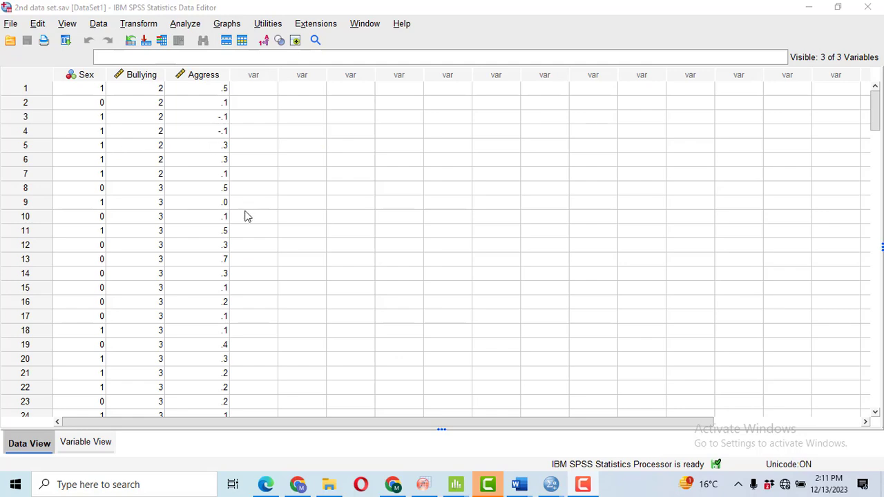
# Start a PROCESS analysis from the Analyze menu and reset previous variable assignments.
pyautogui.click(182, 22)
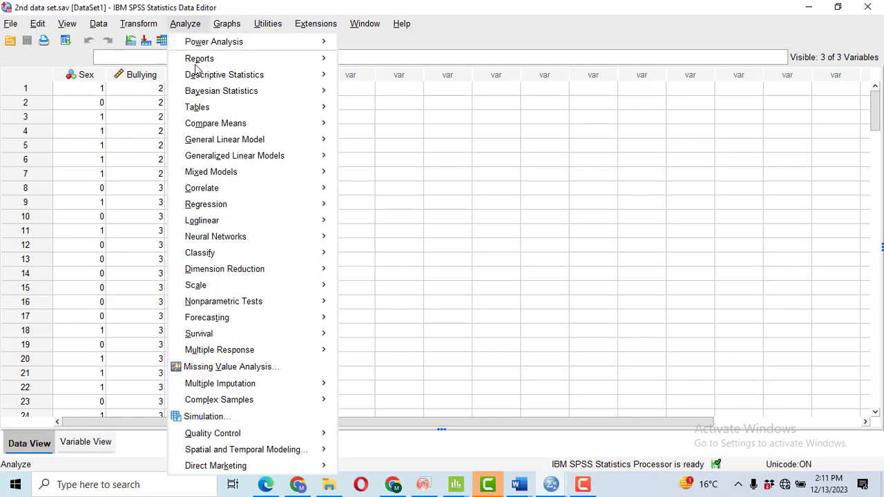
pyautogui.click(205, 205)
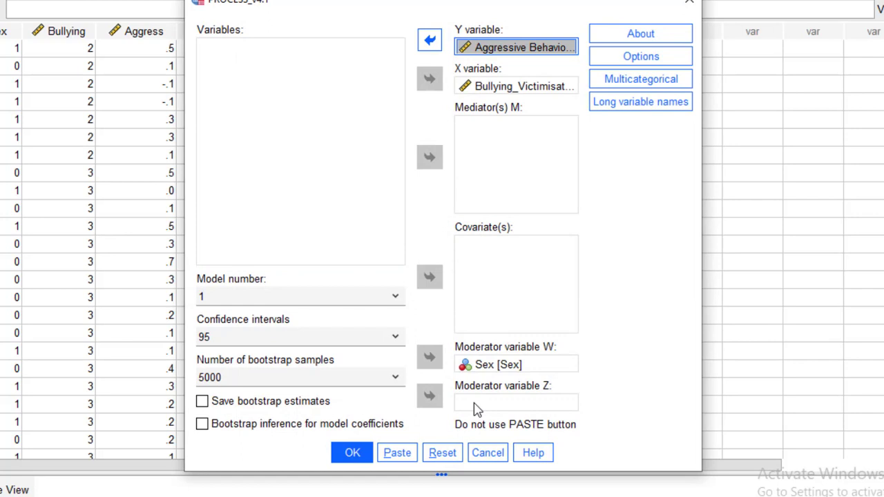
pyautogui.click(442, 454)
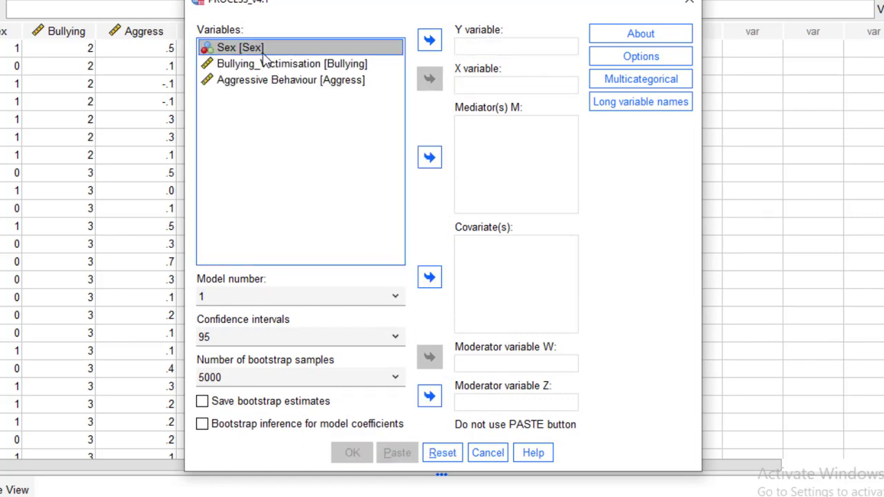
pyautogui.moveTo(431, 365)
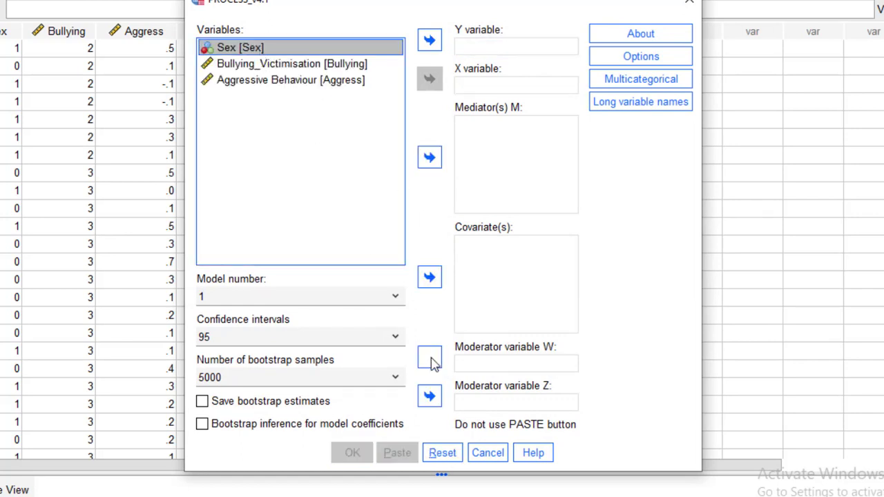
# Assign Sex as moderator W, Bullying_Victimisation as X and Aggressive Behaviour as Y.
pyautogui.click(429, 356)
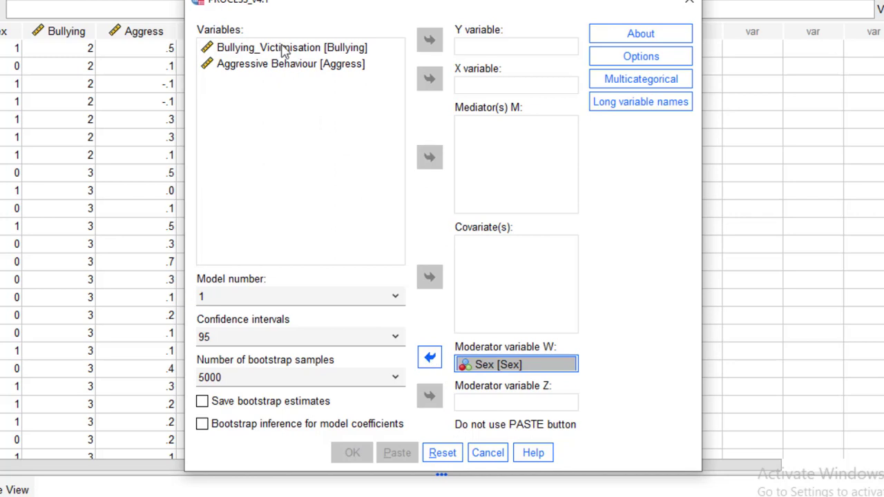
pyautogui.click(428, 77)
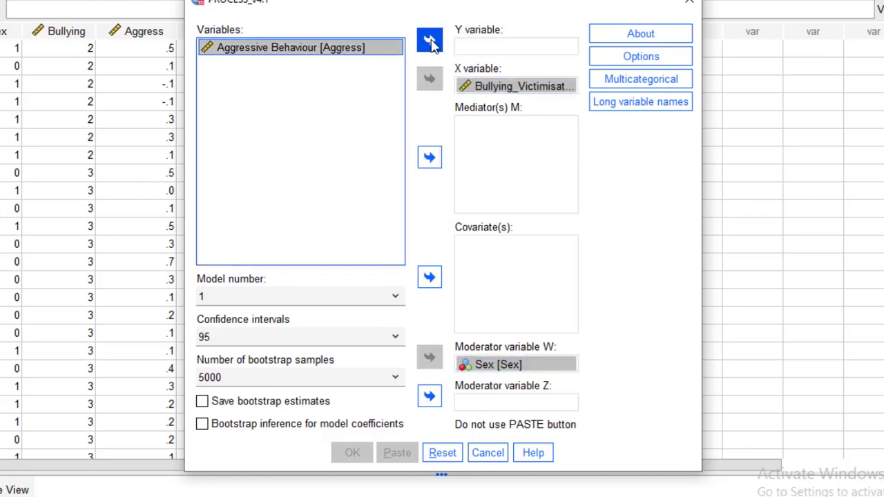
pyautogui.click(430, 42)
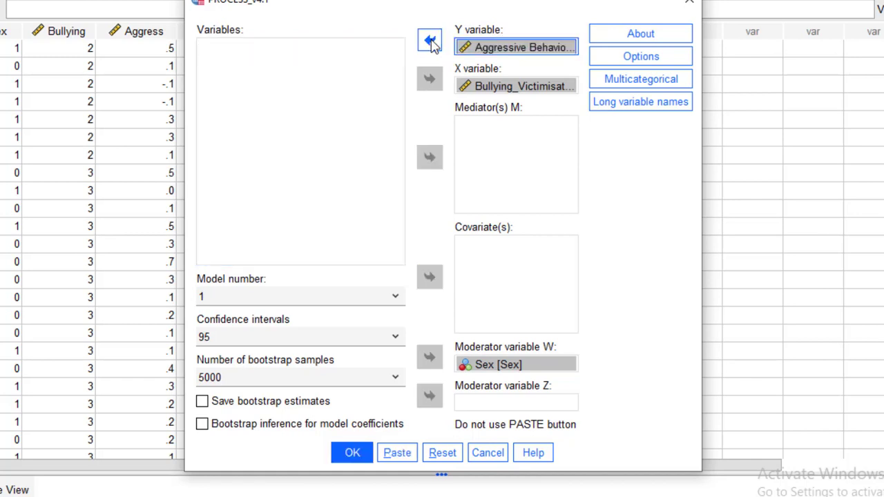
pyautogui.moveTo(230, 323)
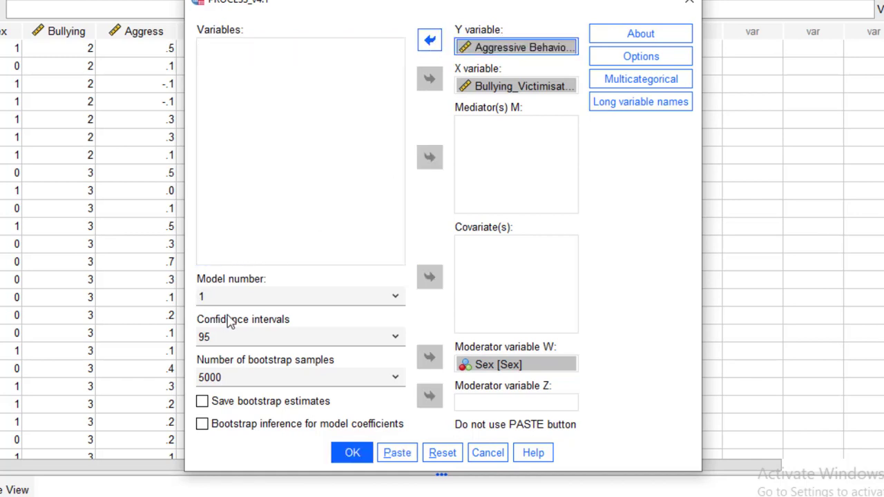
pyautogui.moveTo(196, 274)
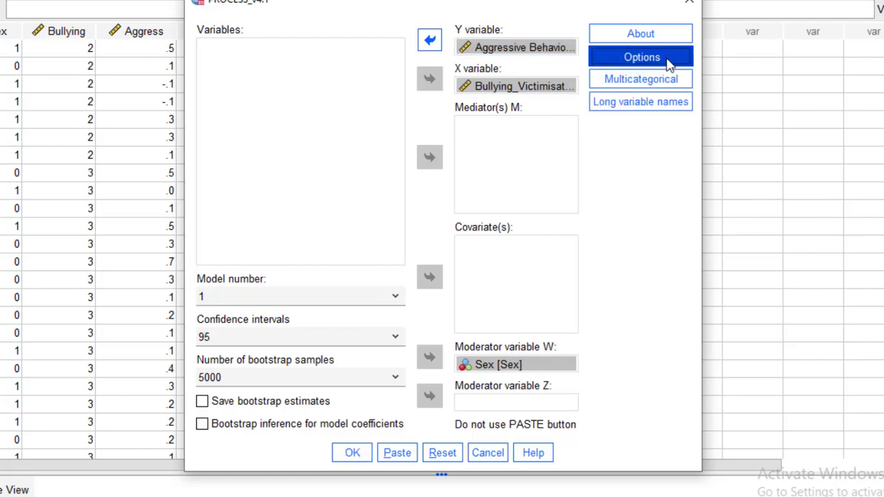
# In PROCESS Options, request interaction-visualisation code and mean-centre all variables that define products.
pyautogui.click(641, 57)
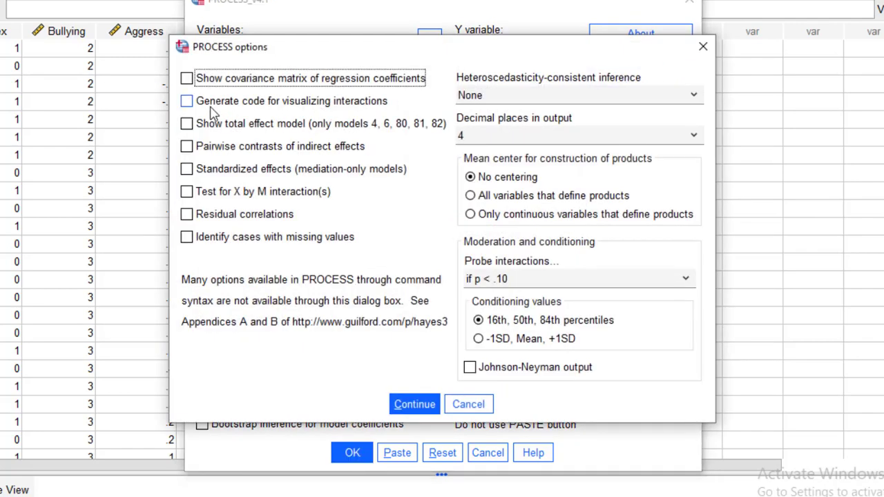
pyautogui.moveTo(204, 105)
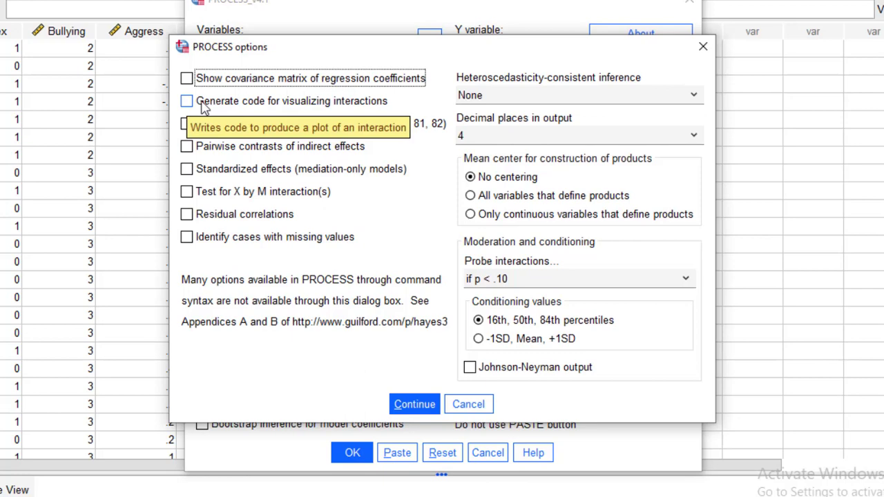
pyautogui.click(187, 101)
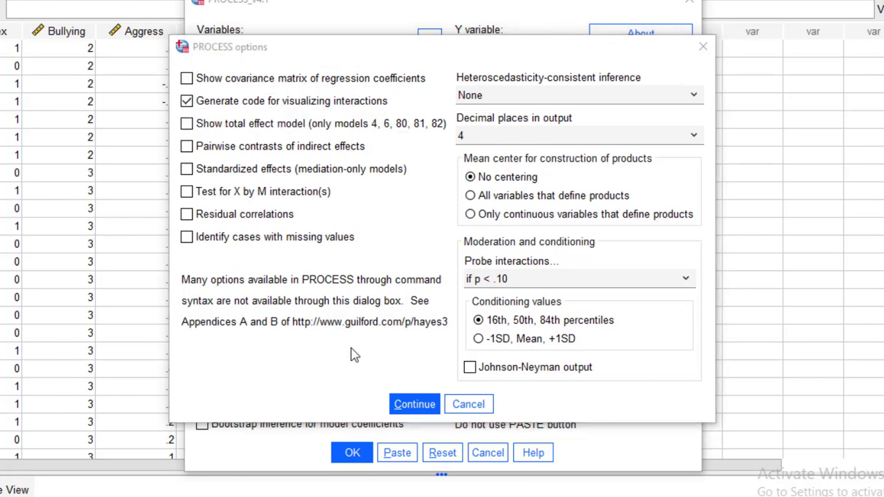
pyautogui.moveTo(545, 181)
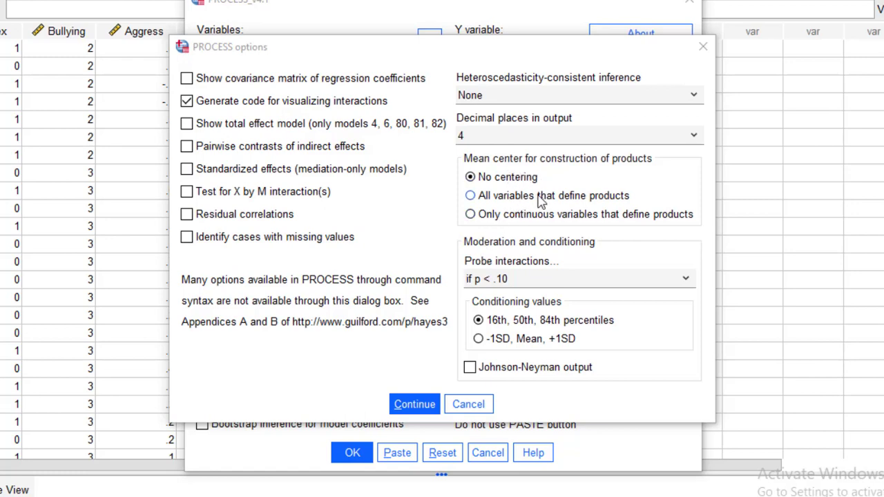
pyautogui.click(468, 196)
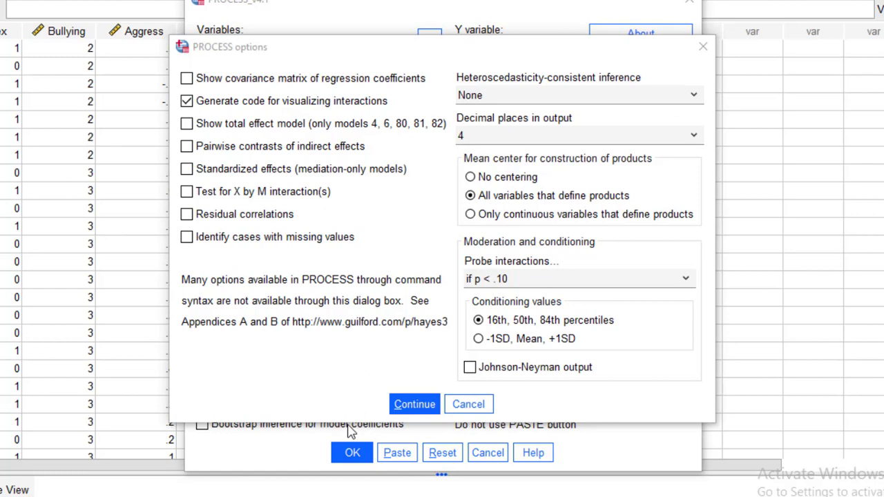
pyautogui.click(415, 403)
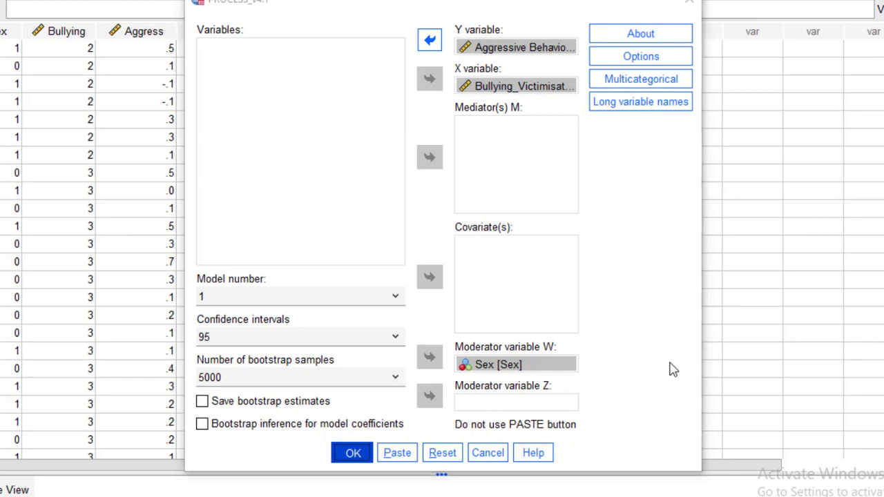
# Run the PROCESS Model 1 moderation and view the output in the Viewer.
pyautogui.click(357, 453)
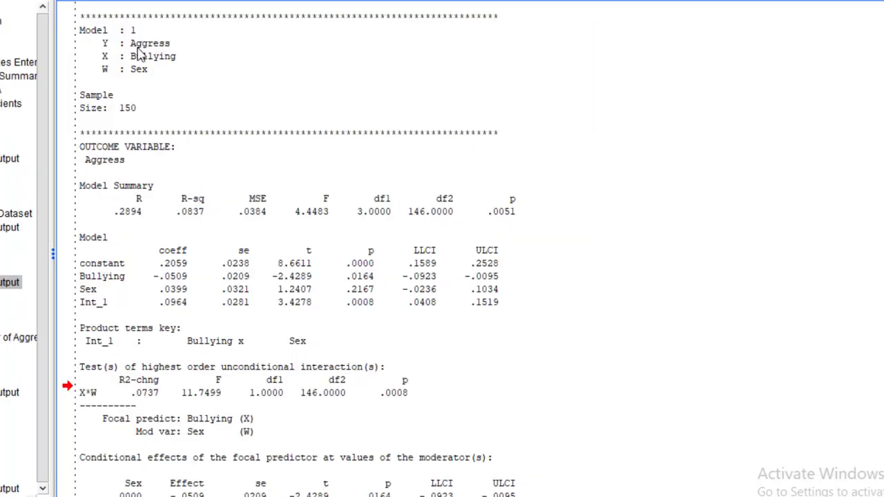
pyautogui.moveTo(149, 56)
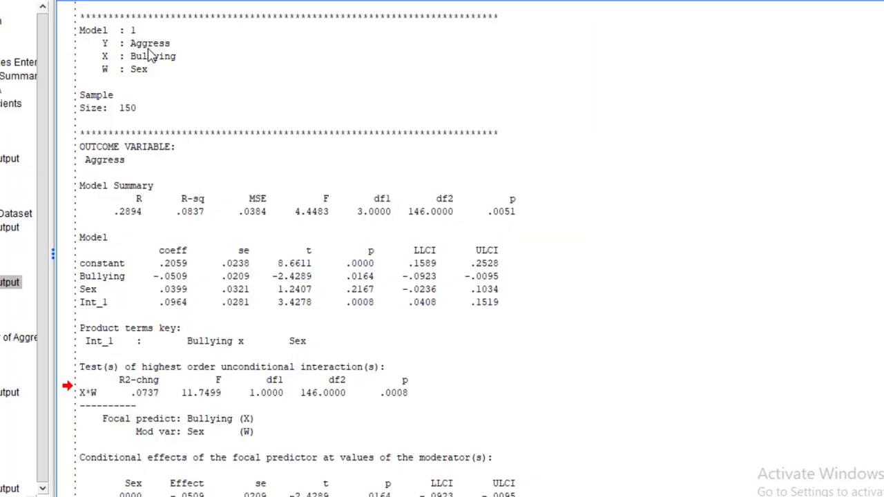
pyautogui.moveTo(141, 77)
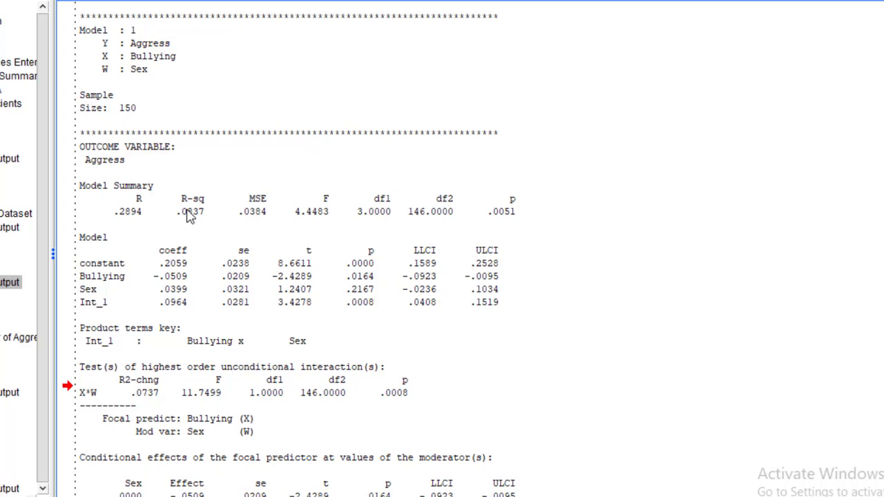
pyautogui.moveTo(200, 210)
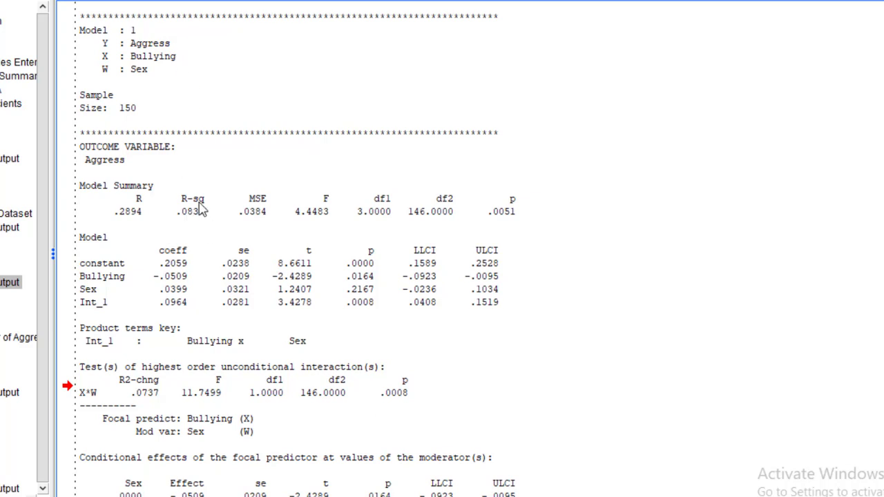
pyautogui.moveTo(141, 298)
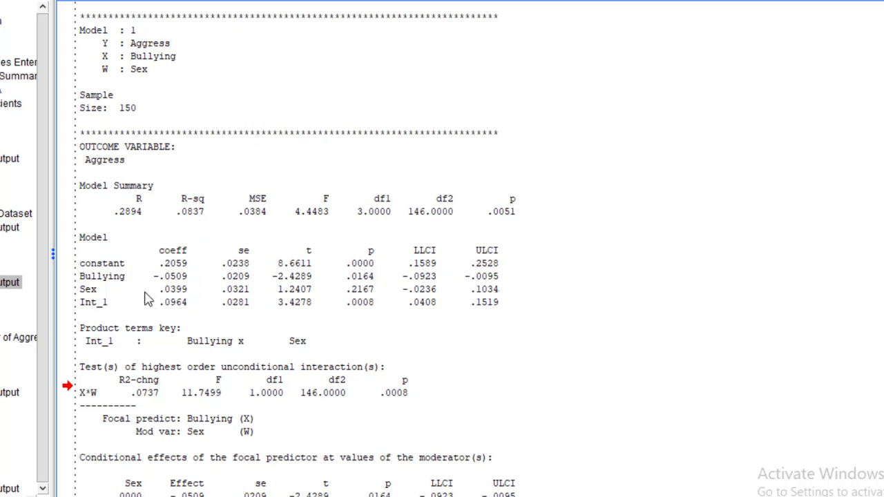
pyautogui.moveTo(118, 285)
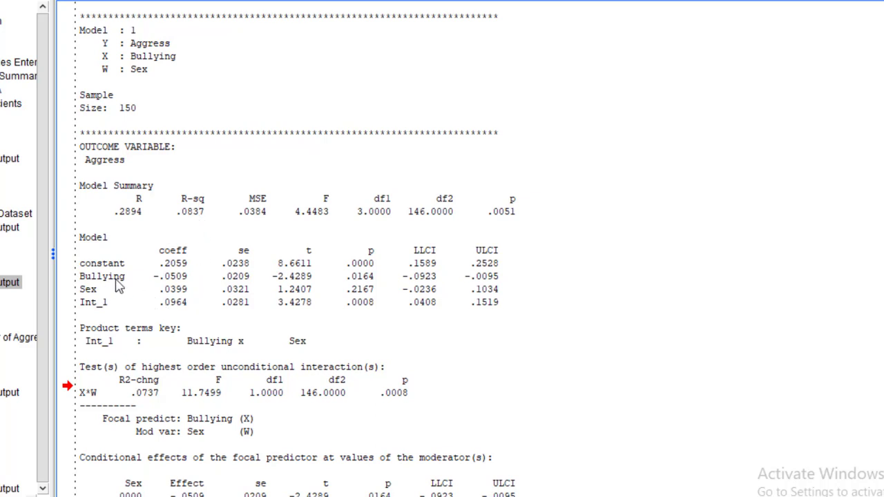
pyautogui.scroll(-3)
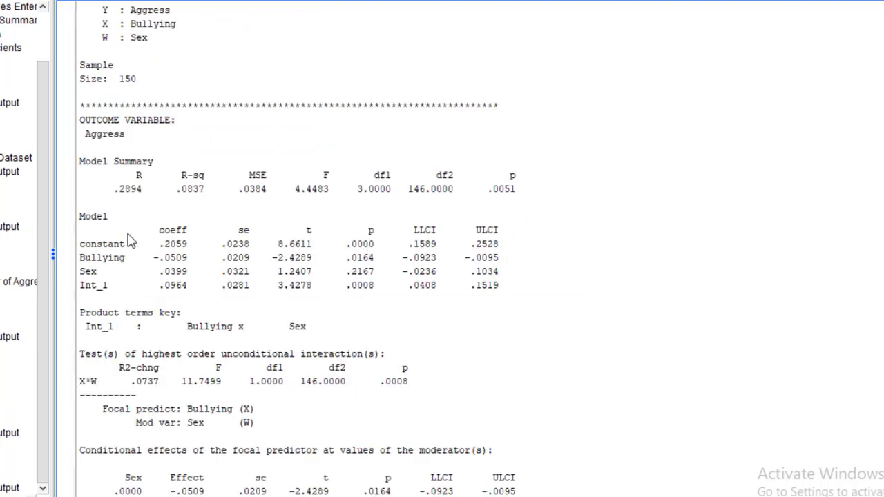
pyautogui.moveTo(102, 273)
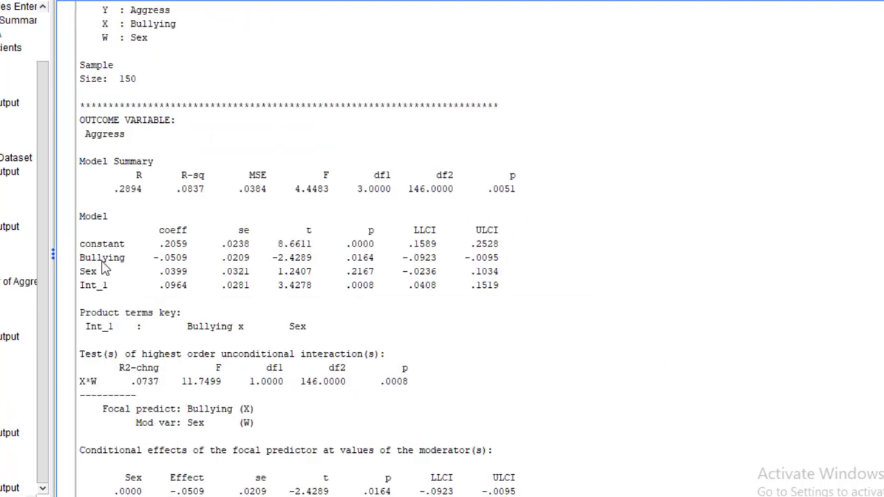
pyautogui.moveTo(258, 274)
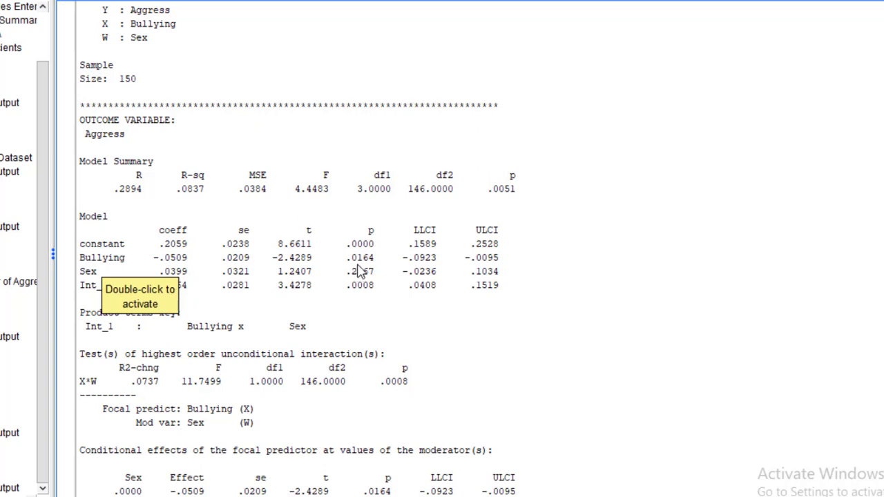
pyautogui.moveTo(375, 268)
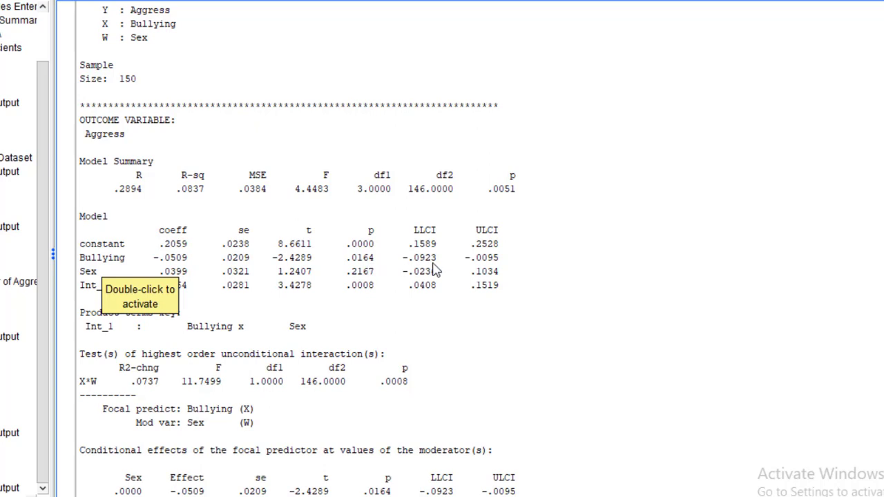
pyautogui.moveTo(492, 258)
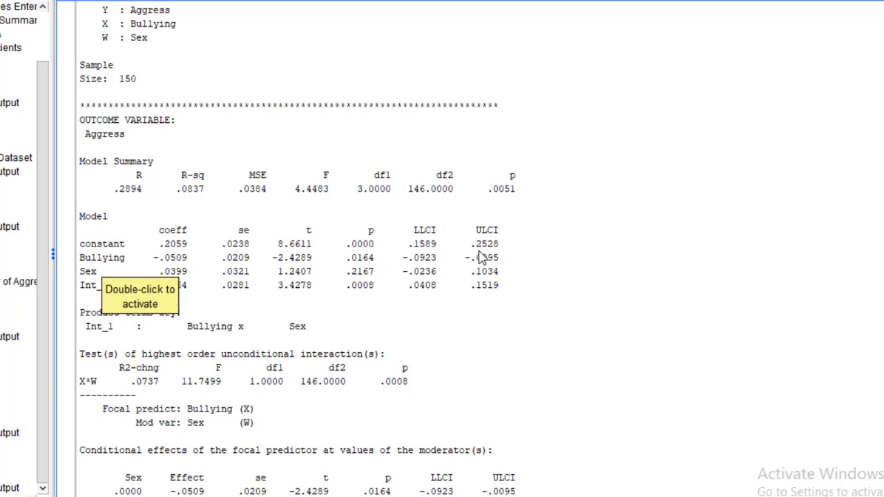
pyautogui.moveTo(279, 294)
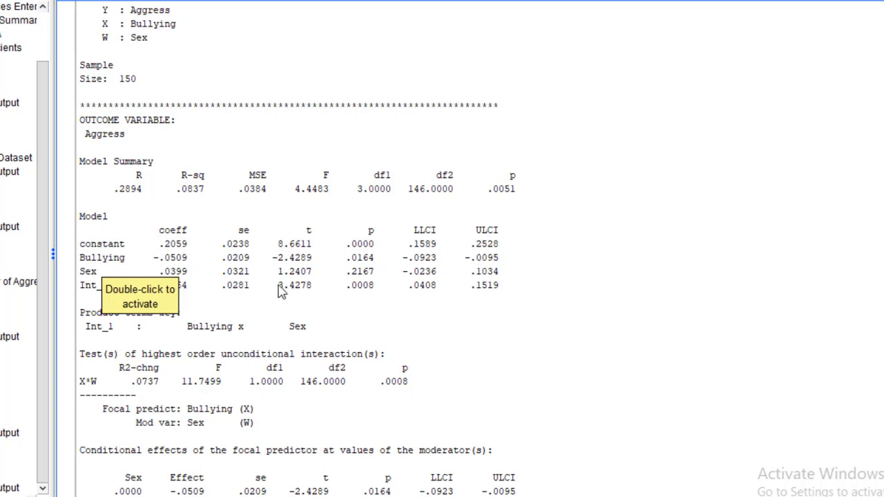
pyautogui.moveTo(99, 279)
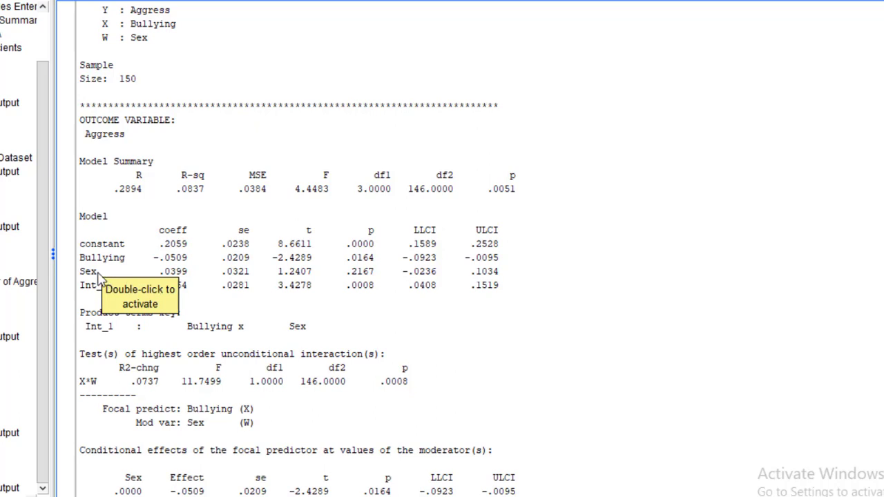
pyautogui.moveTo(362, 286)
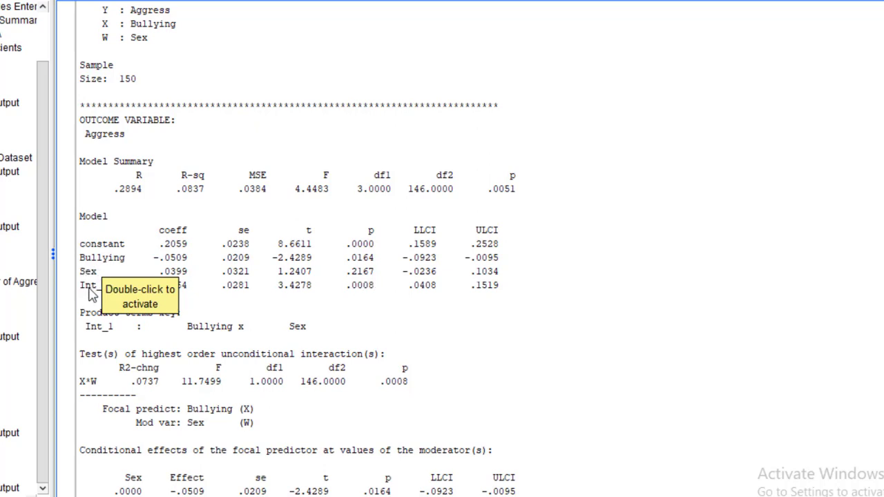
pyautogui.moveTo(362, 298)
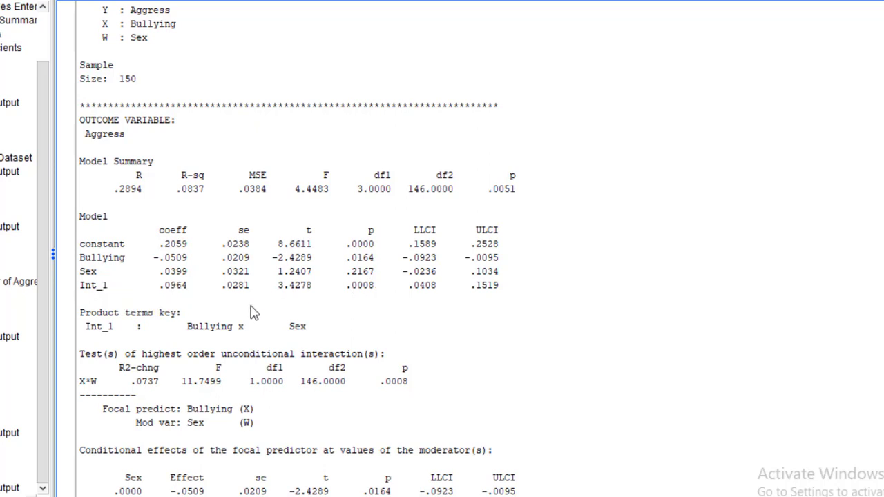
pyautogui.moveTo(266, 369)
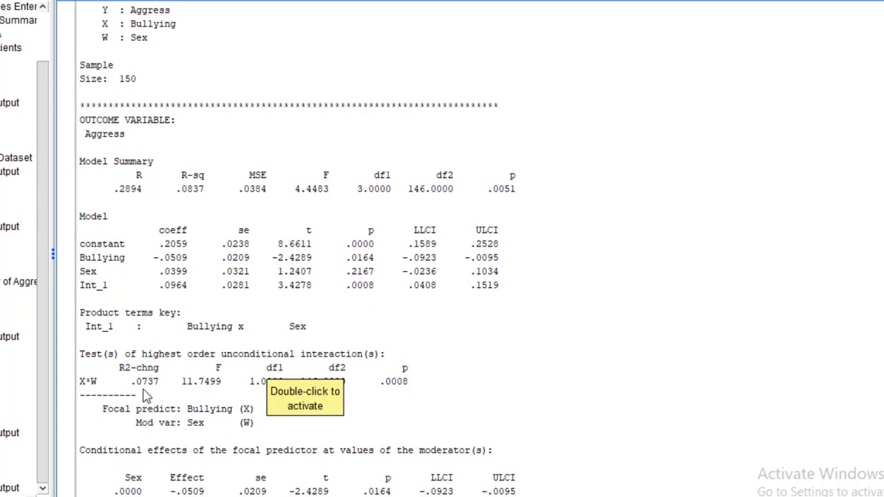
pyautogui.moveTo(153, 392)
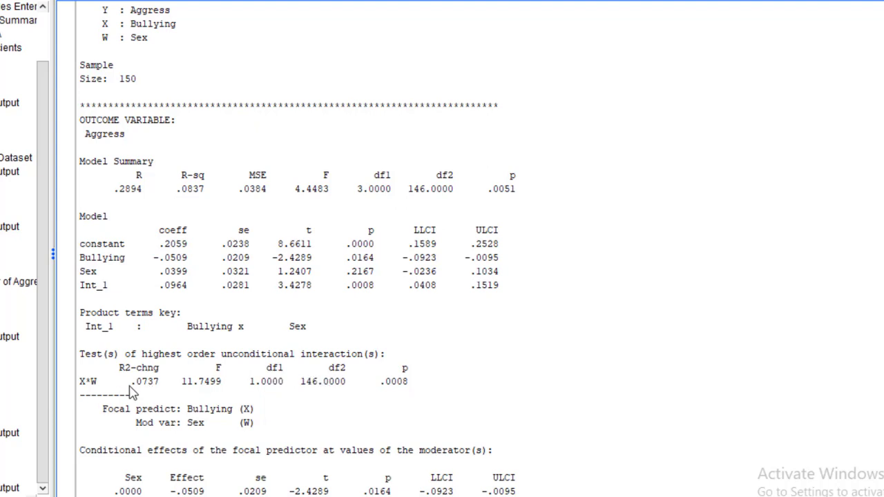
pyautogui.moveTo(88, 392)
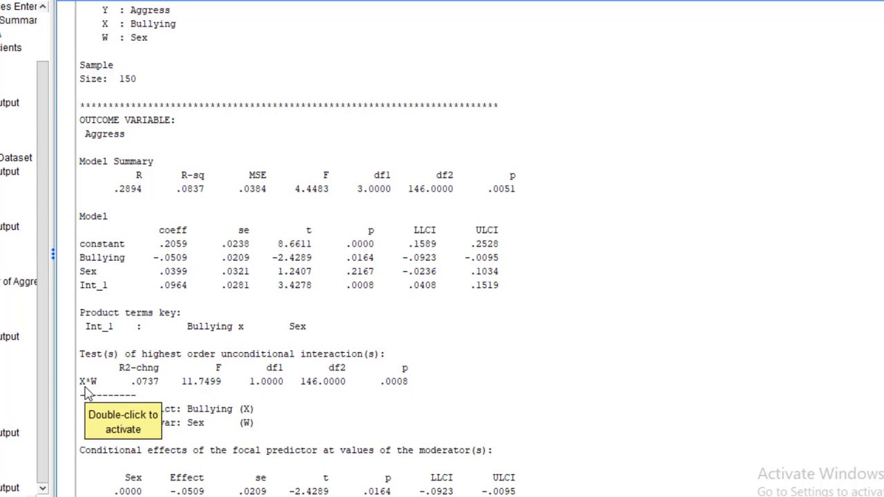
pyautogui.moveTo(665, 368)
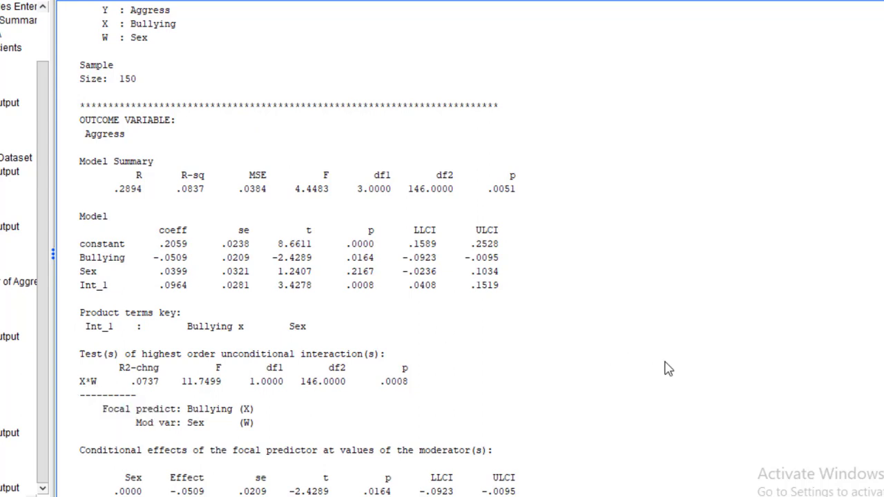
# Copy the DATA LIST and GRAPH syntax into a new syntax window and run it to produce the scatterplot.
pyautogui.scroll(-3)
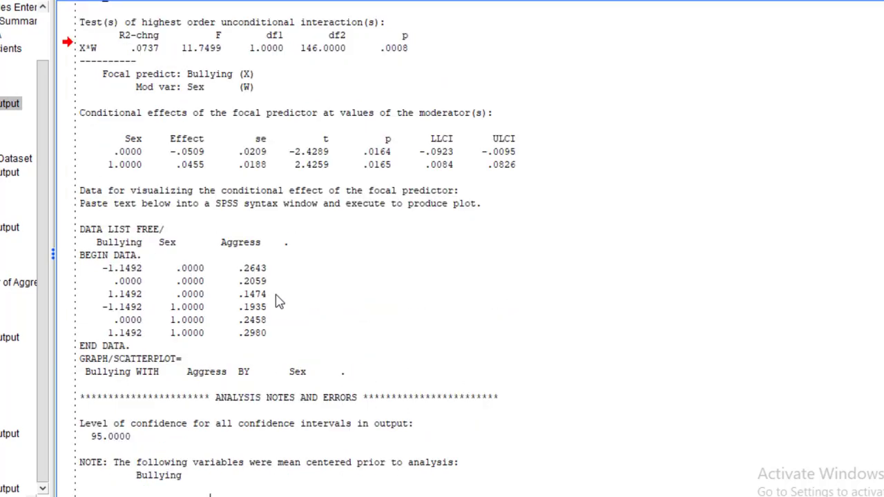
pyautogui.moveTo(77, 238)
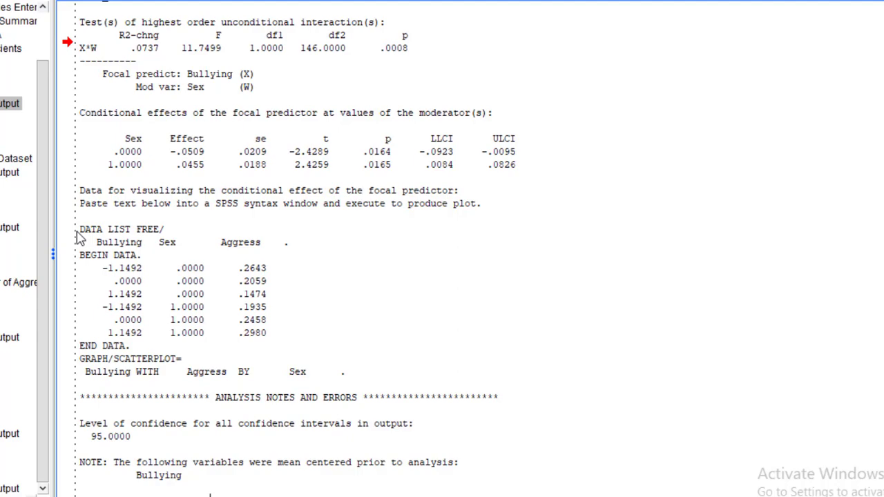
pyautogui.moveTo(80, 230); pyautogui.dragTo(269, 333)
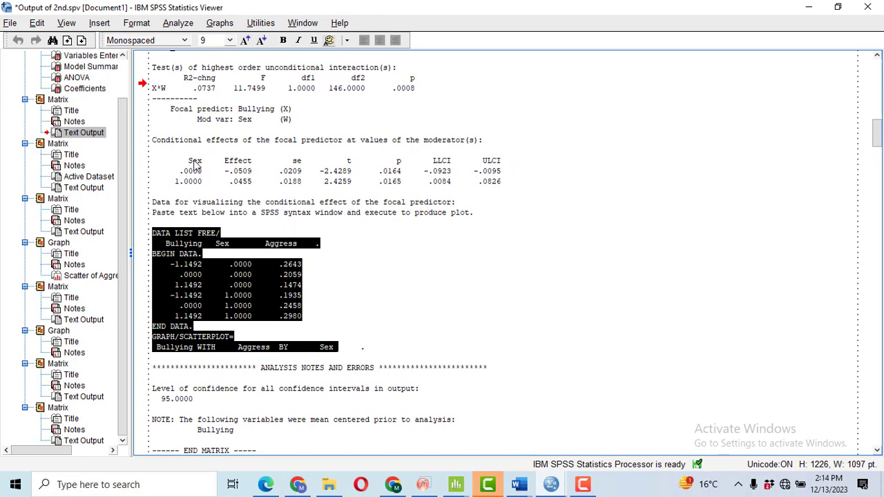
pyautogui.click(10, 22)
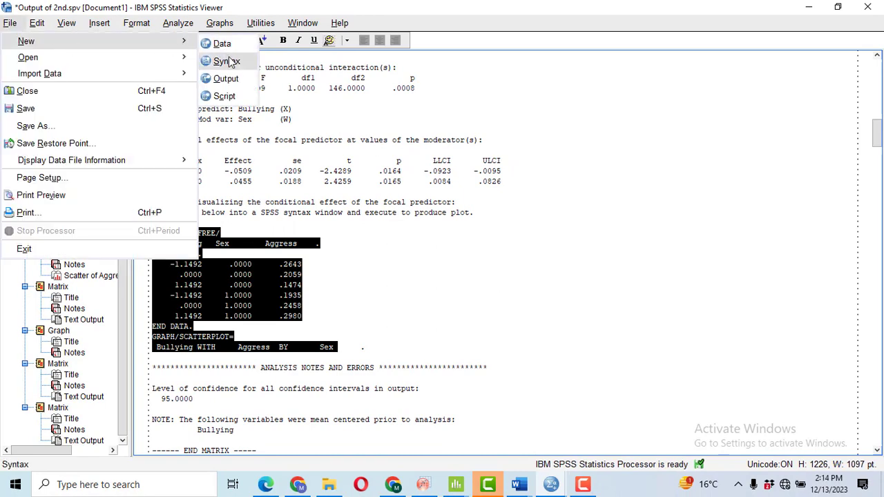
pyautogui.click(227, 61)
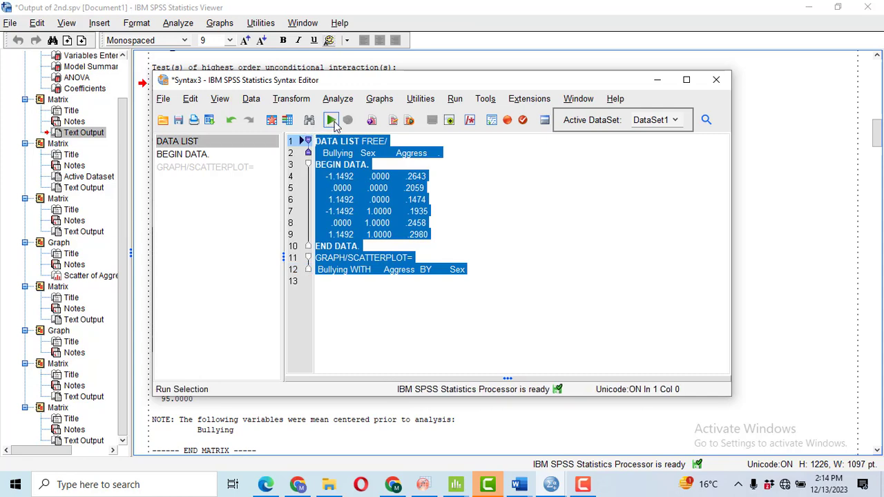
pyautogui.click(330, 119)
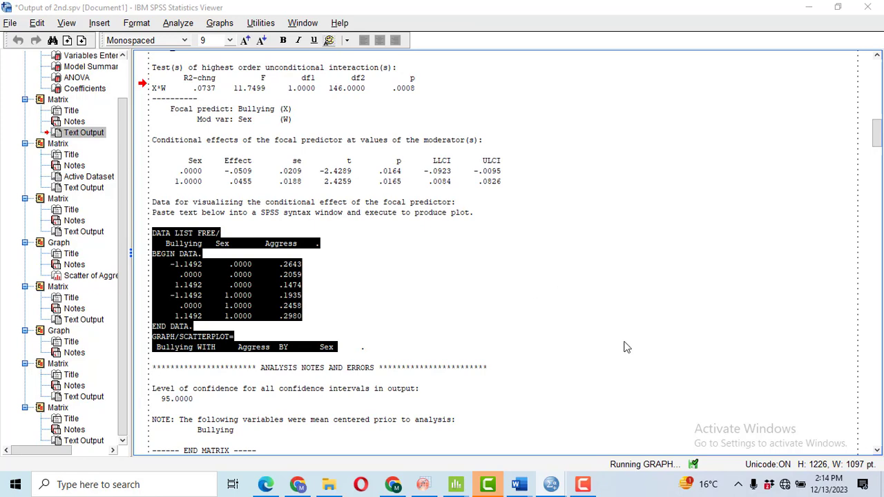
pyautogui.scroll(-3)
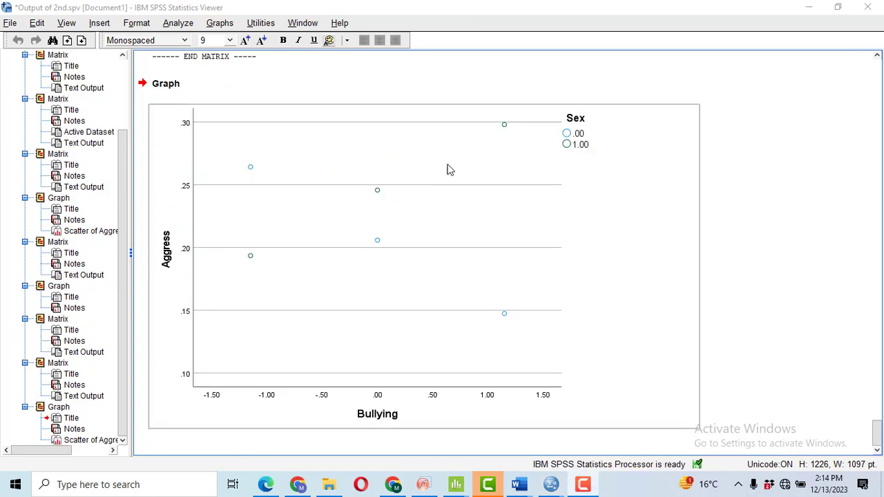
pyautogui.moveTo(449, 168)
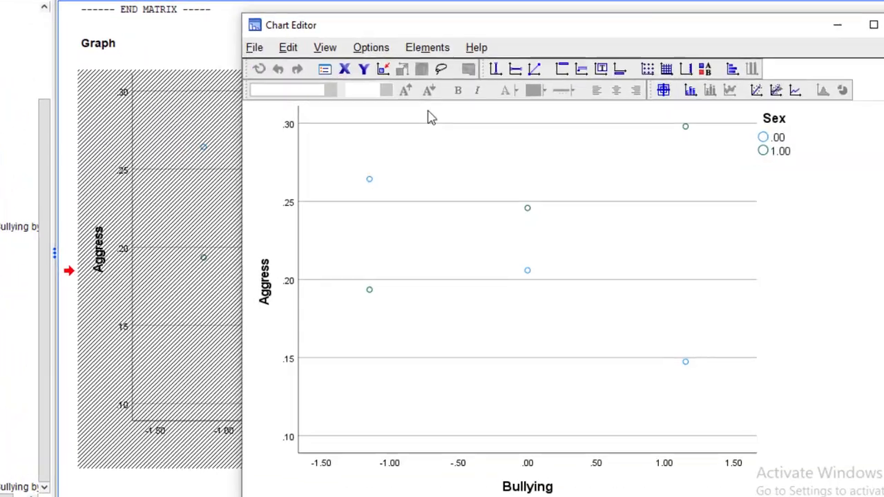
# Add Fit Line at Subgroups for each Sex with 'Attach label to line' unchecked, and apply it.
pyautogui.click(427, 47)
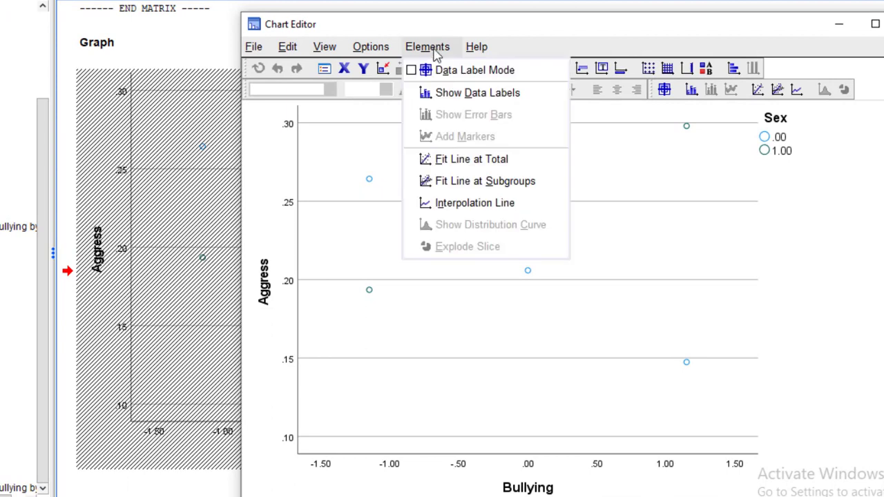
pyautogui.moveTo(484, 181)
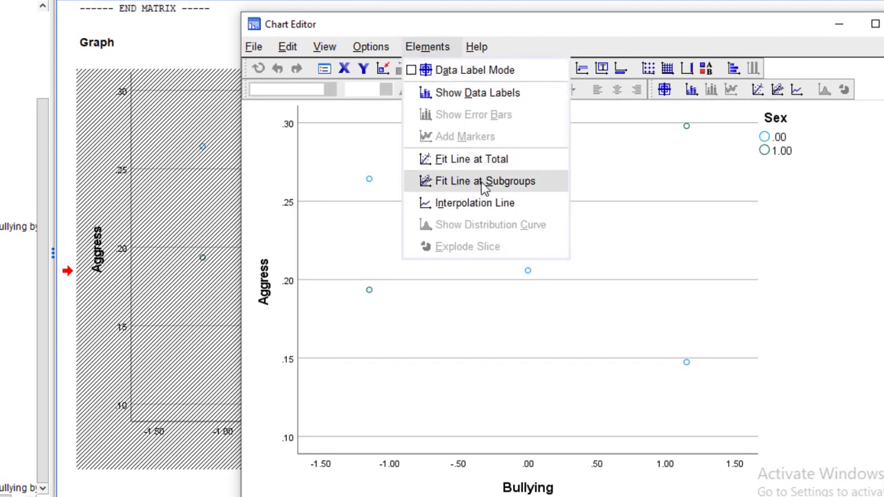
pyautogui.click(483, 179)
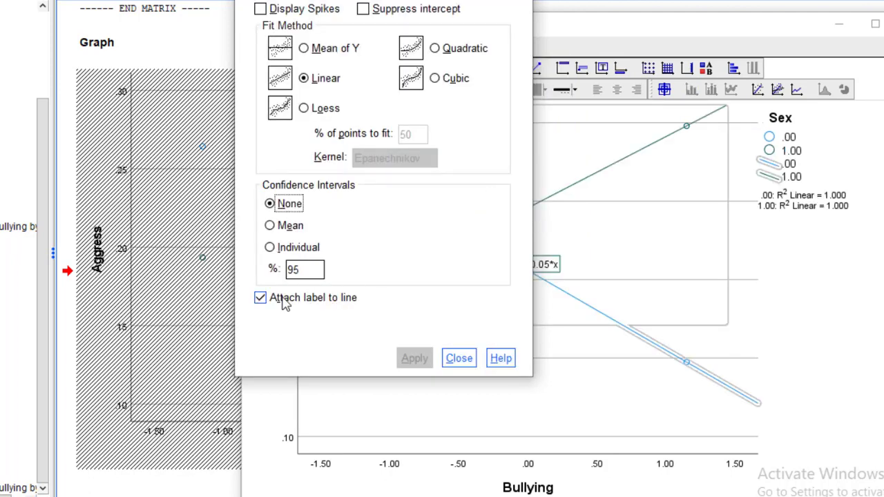
pyautogui.click(262, 299)
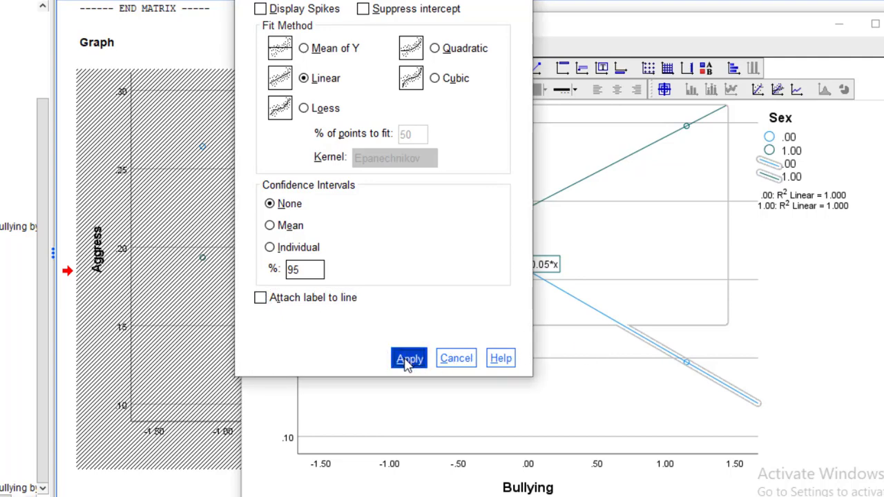
pyautogui.click(410, 358)
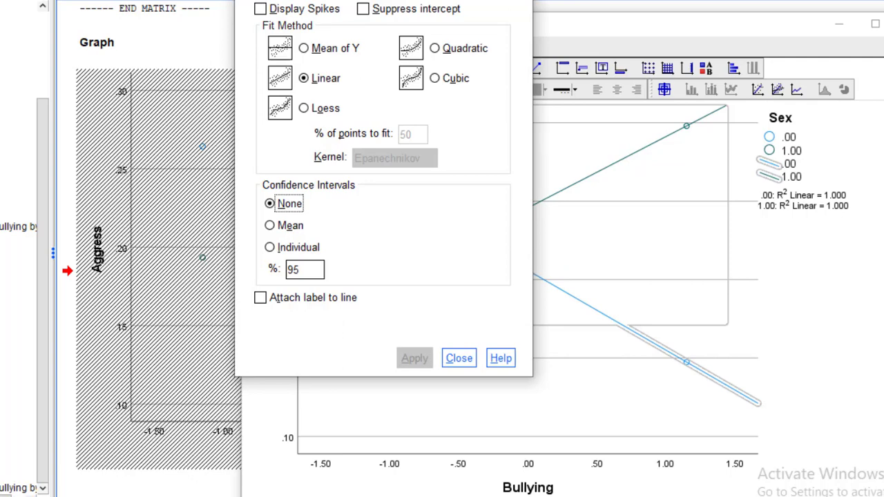
pyautogui.click(459, 358)
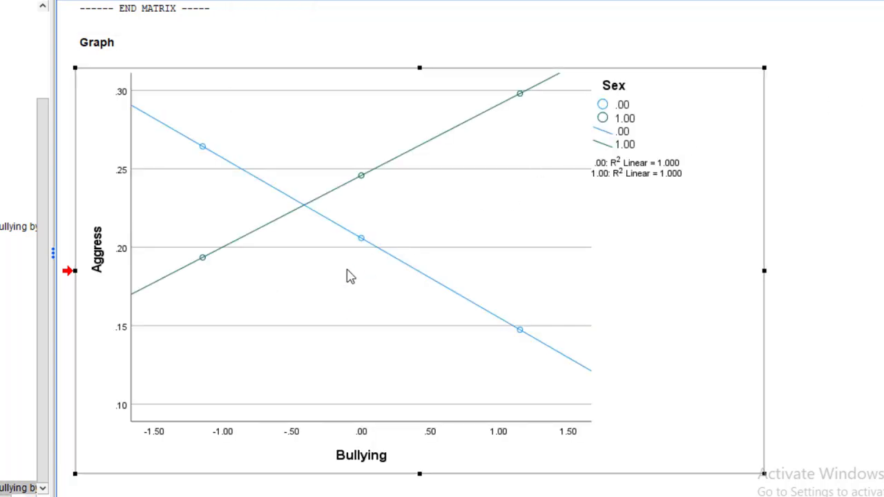
pyautogui.moveTo(348, 276)
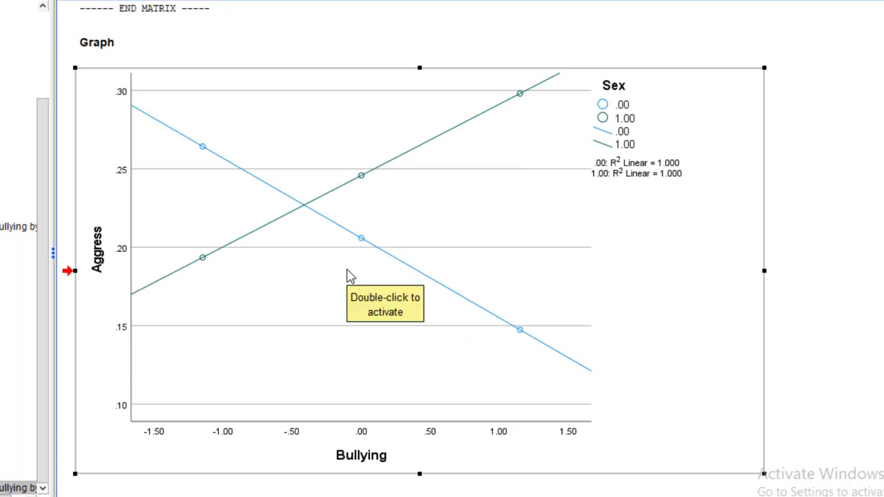
pyautogui.moveTo(610, 177)
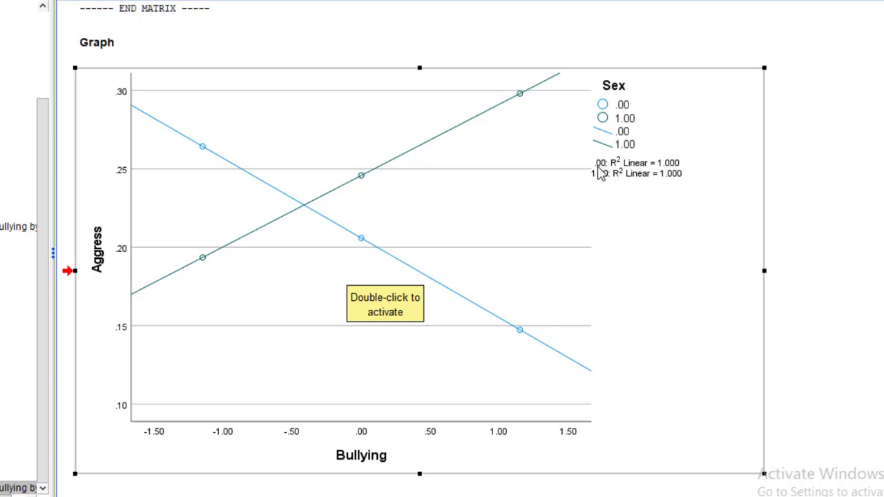
pyautogui.moveTo(605, 188)
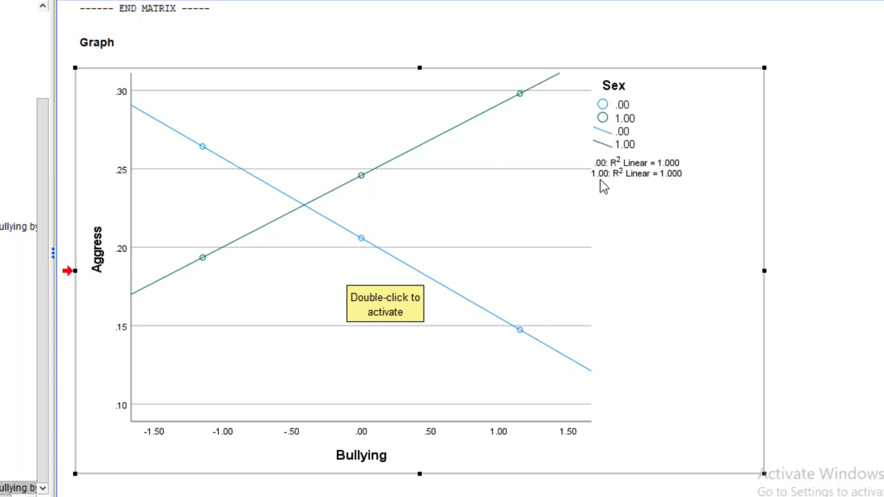
pyautogui.moveTo(221, 266)
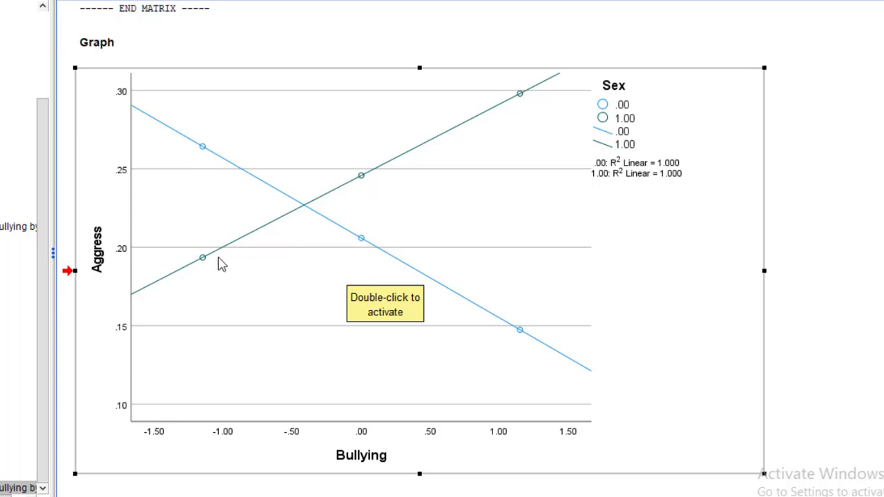
pyautogui.moveTo(331, 200)
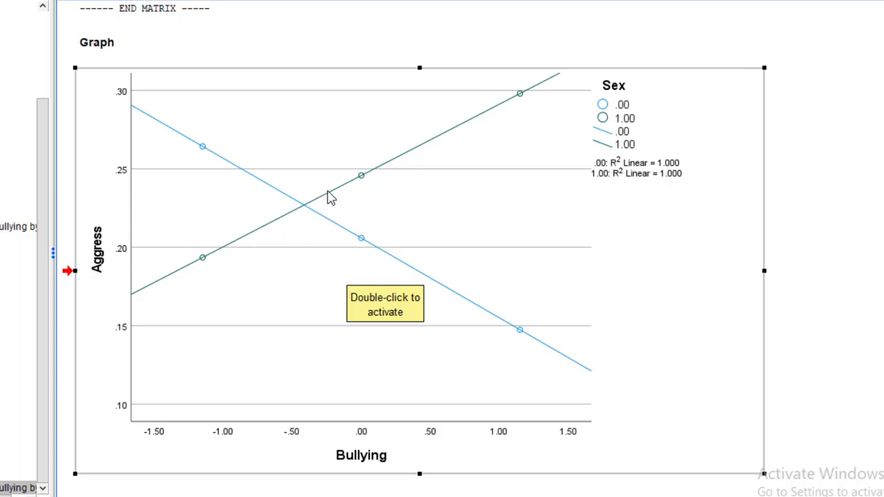
pyautogui.moveTo(355, 464)
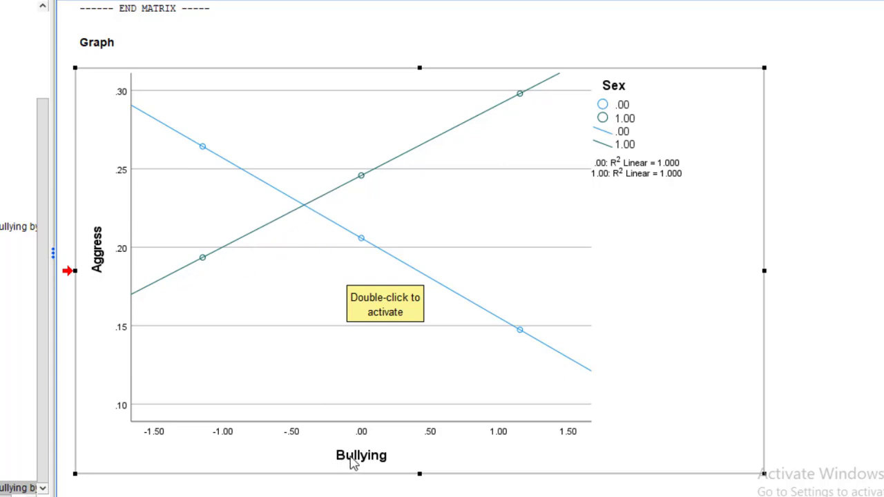
pyautogui.moveTo(205, 249)
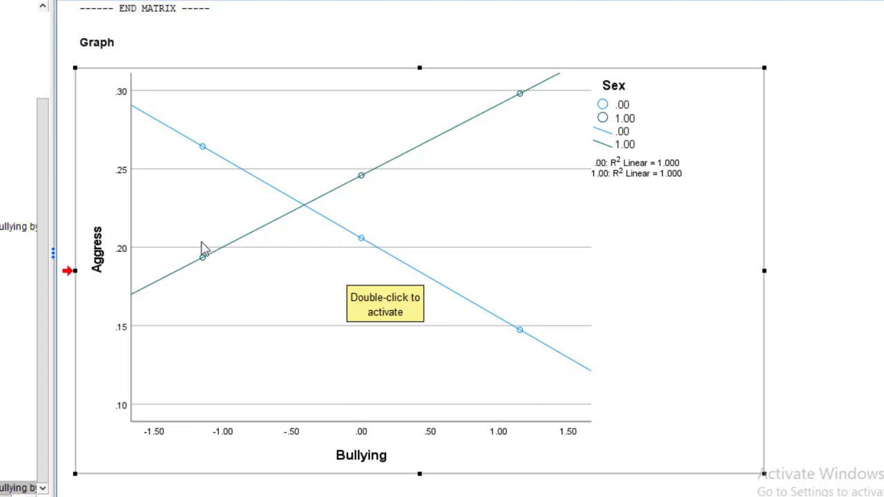
pyautogui.moveTo(101, 270)
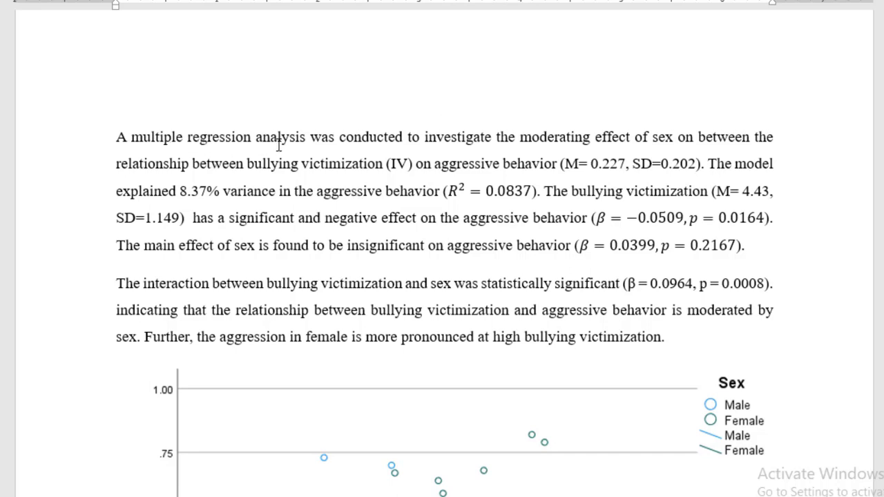
pyautogui.moveTo(463, 141)
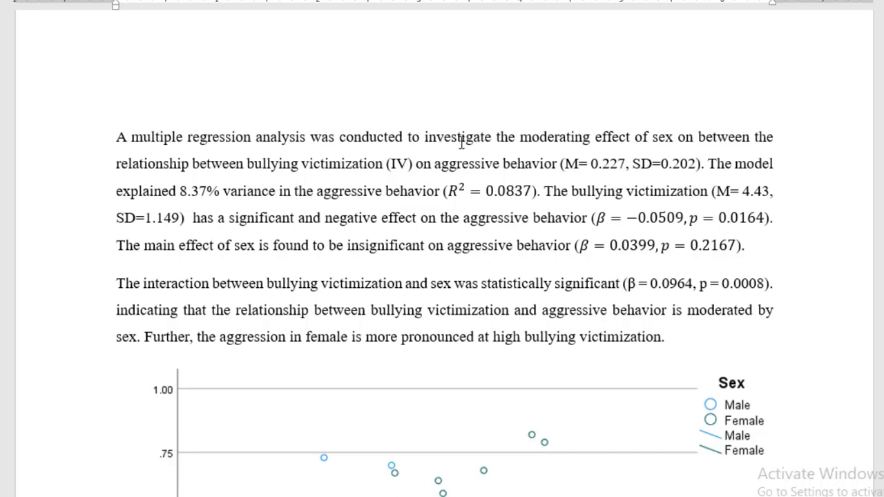
pyautogui.moveTo(736, 131)
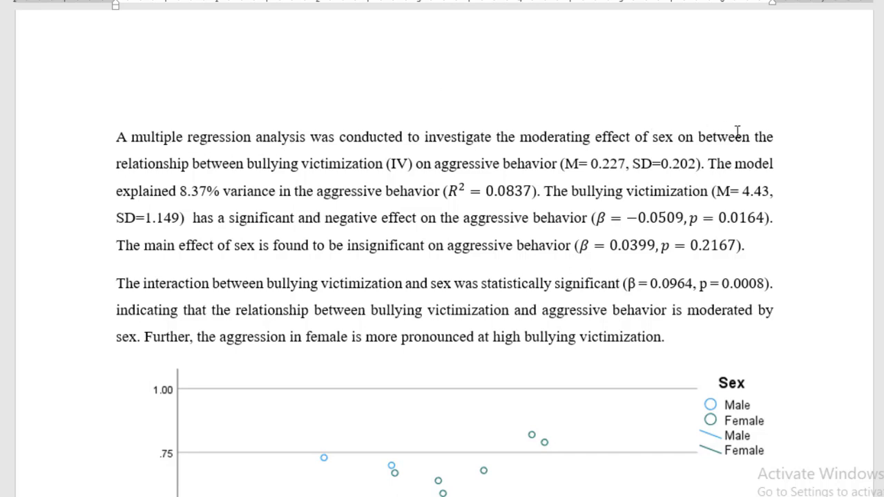
pyautogui.moveTo(770, 384)
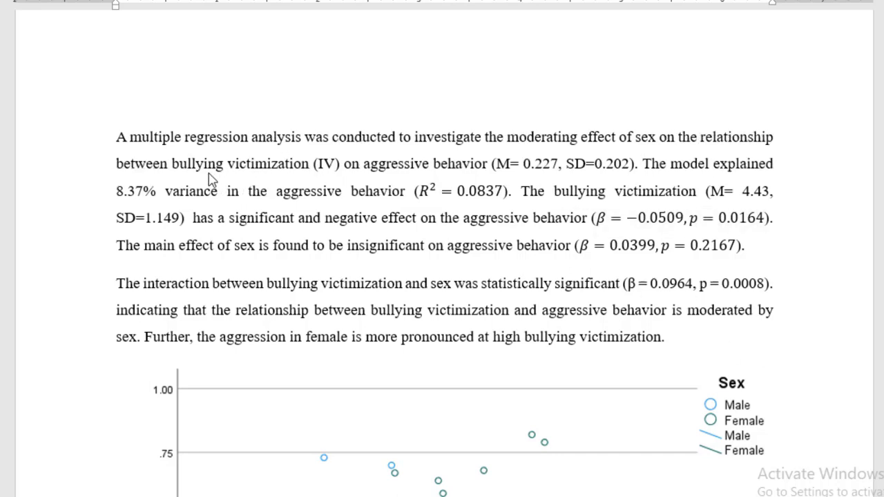
pyautogui.moveTo(478, 181)
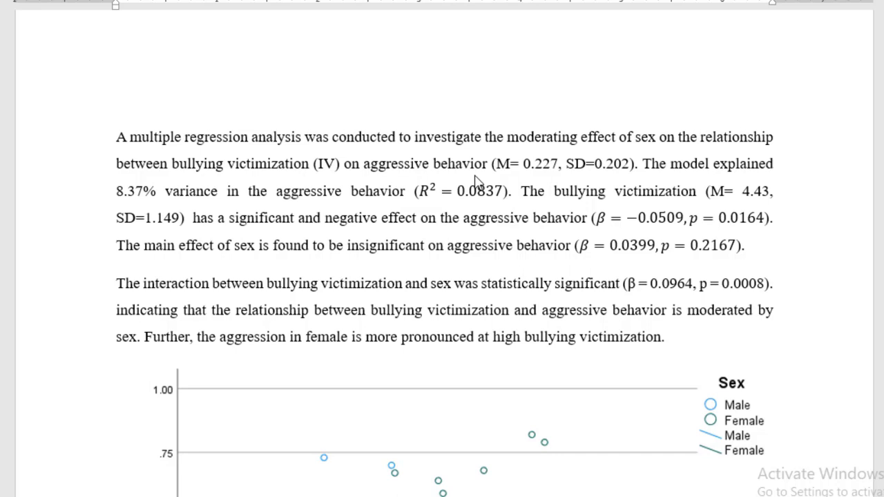
pyautogui.moveTo(495, 172)
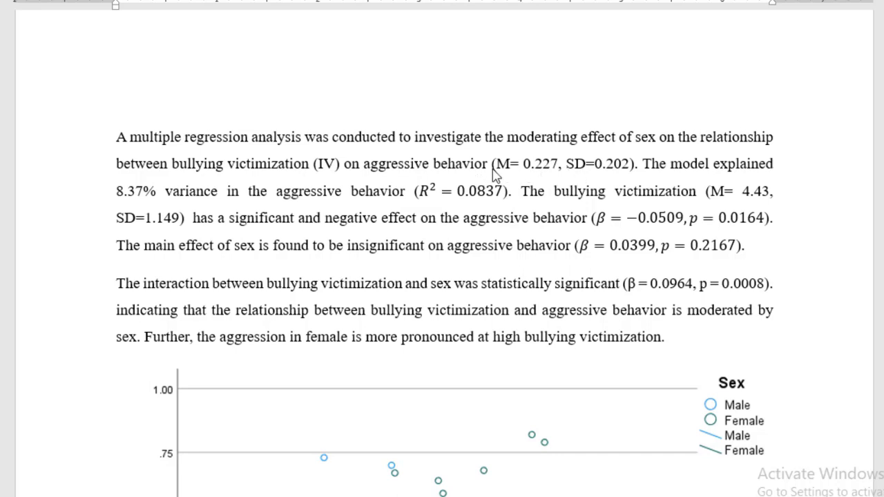
pyautogui.moveTo(280, 185)
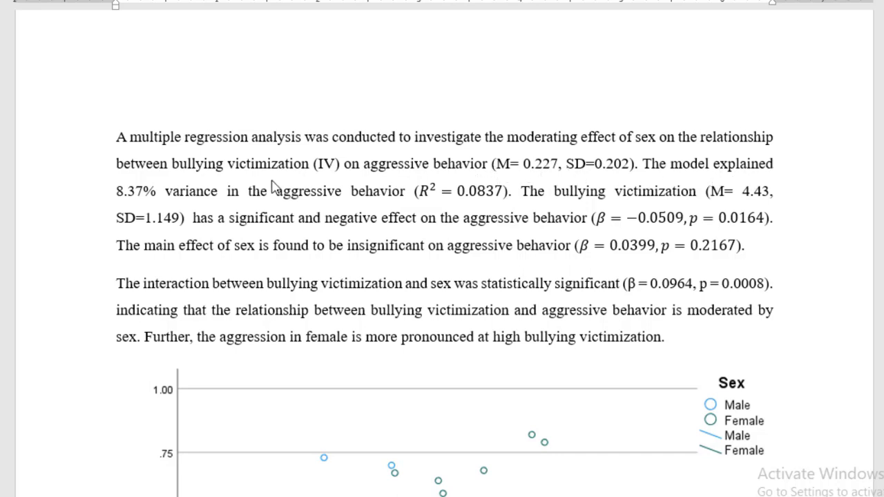
pyautogui.moveTo(216, 202)
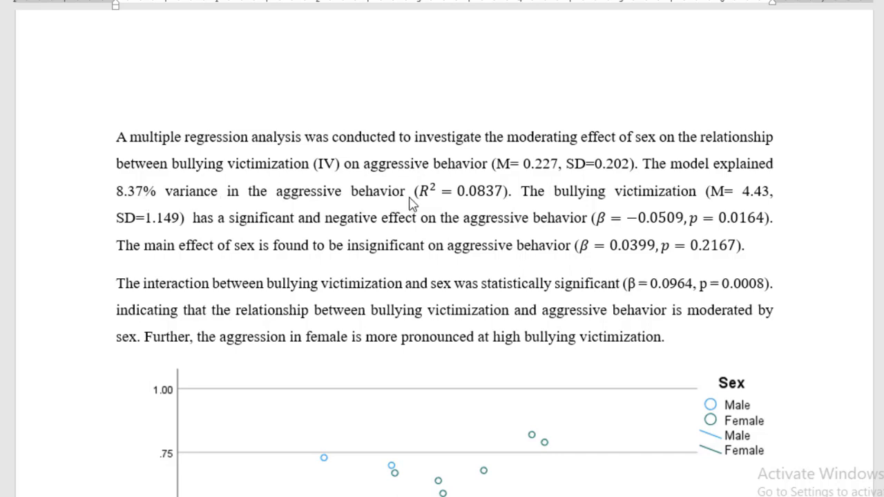
pyautogui.moveTo(680, 210)
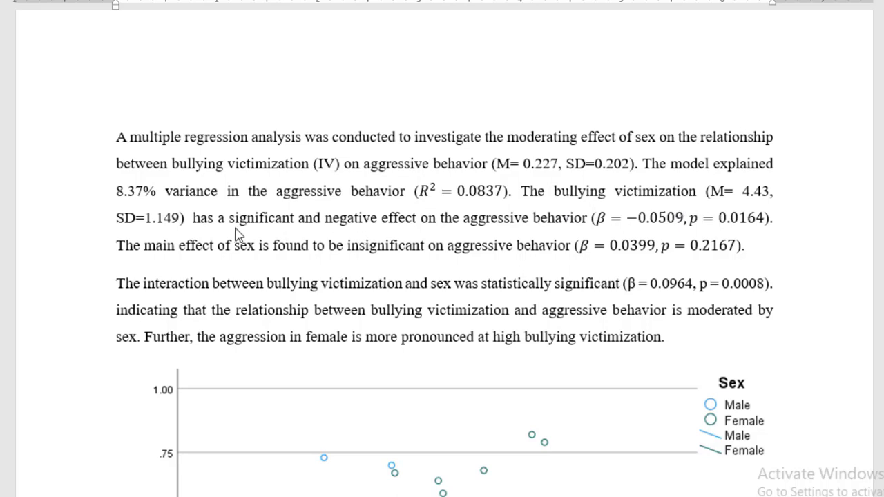
pyautogui.moveTo(511, 220)
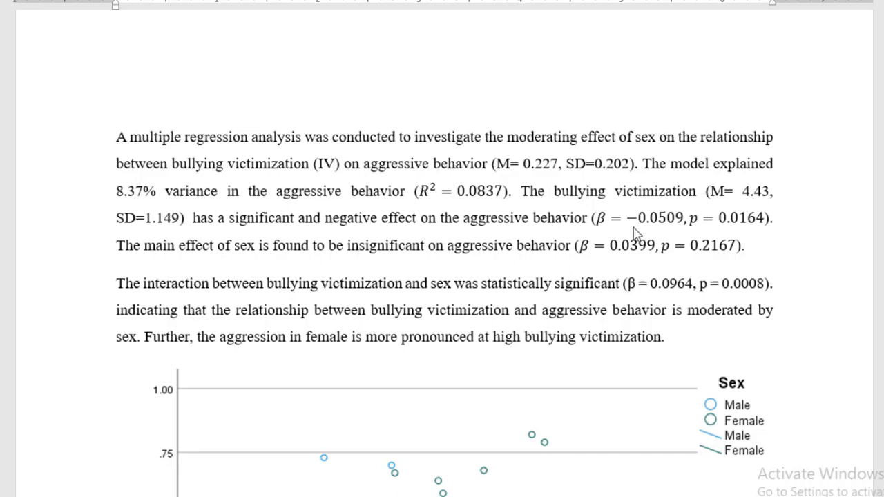
pyautogui.moveTo(740, 228)
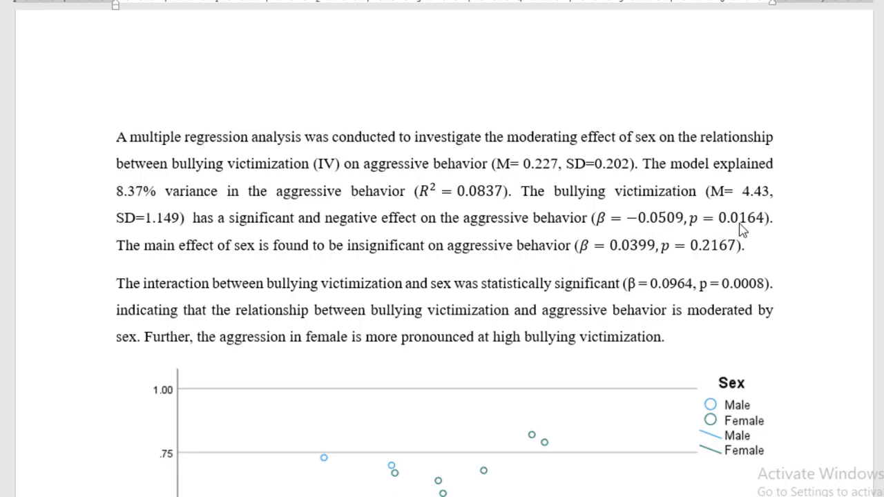
pyautogui.moveTo(326, 226)
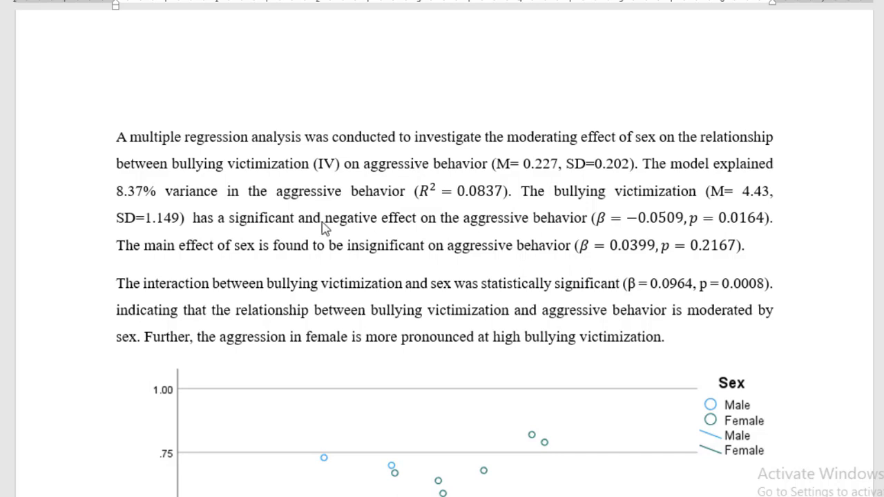
pyautogui.moveTo(282, 261)
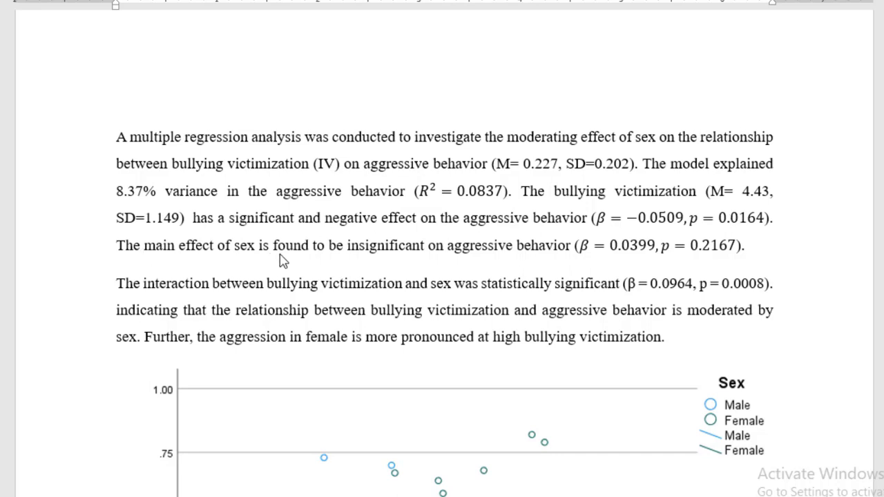
pyautogui.moveTo(568, 261)
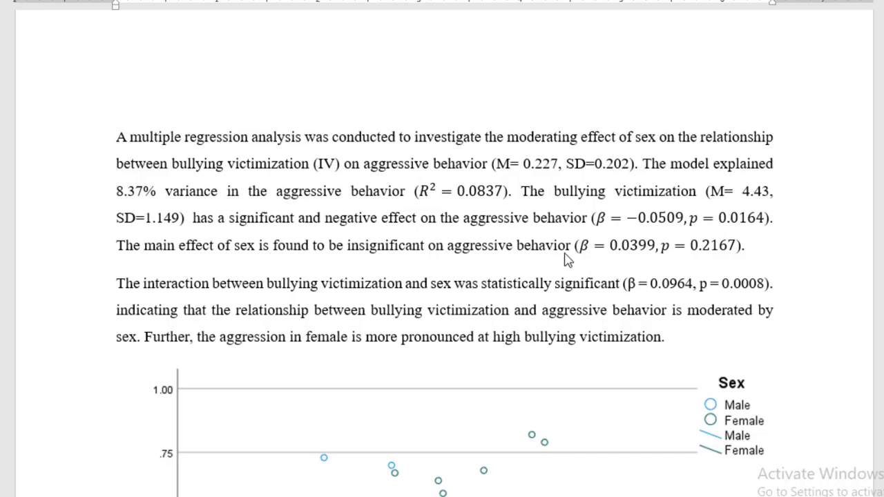
pyautogui.moveTo(178, 305)
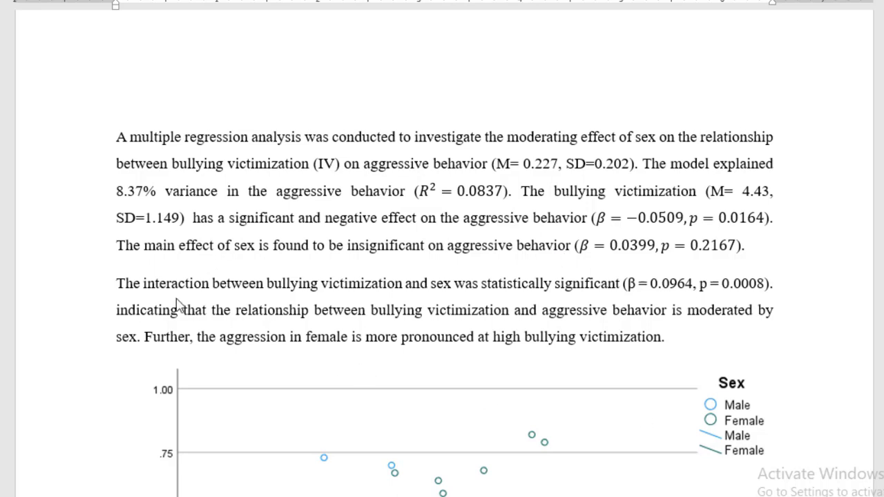
pyautogui.moveTo(399, 298)
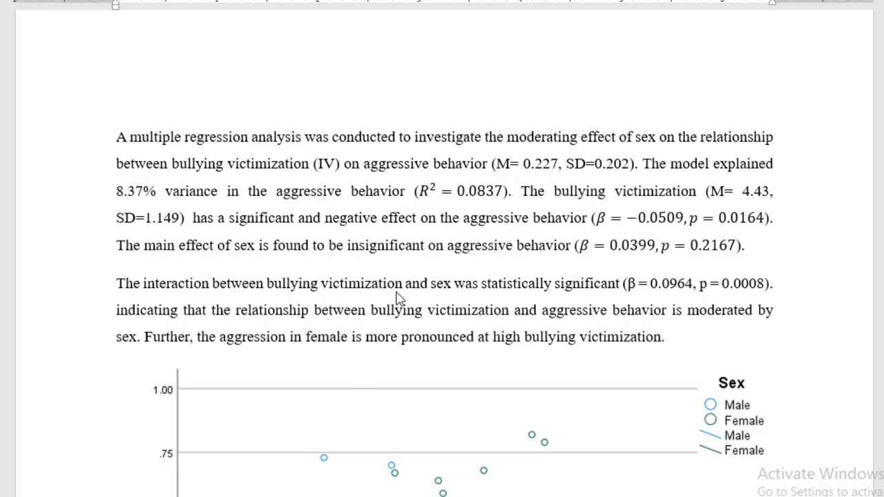
pyautogui.moveTo(632, 298)
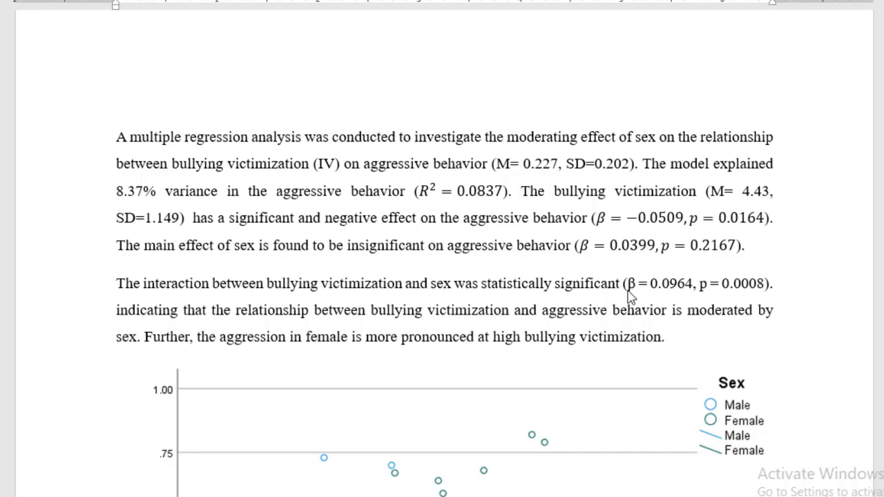
pyautogui.moveTo(204, 326)
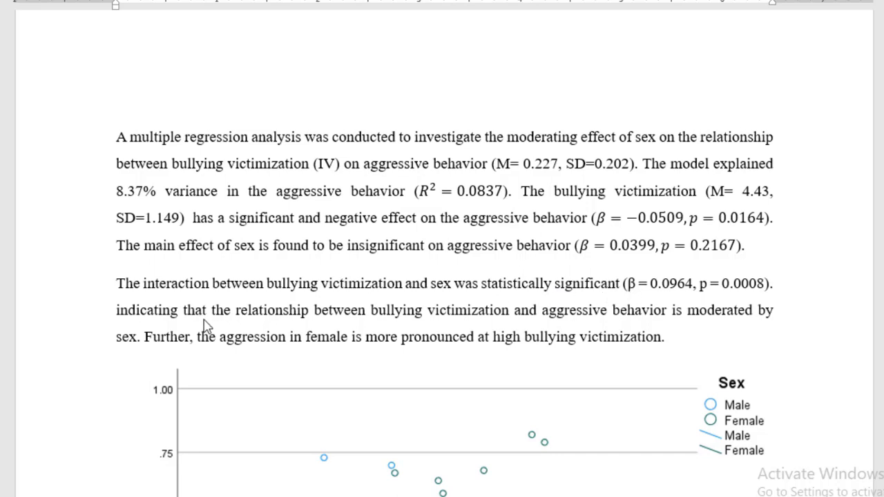
pyautogui.moveTo(442, 362)
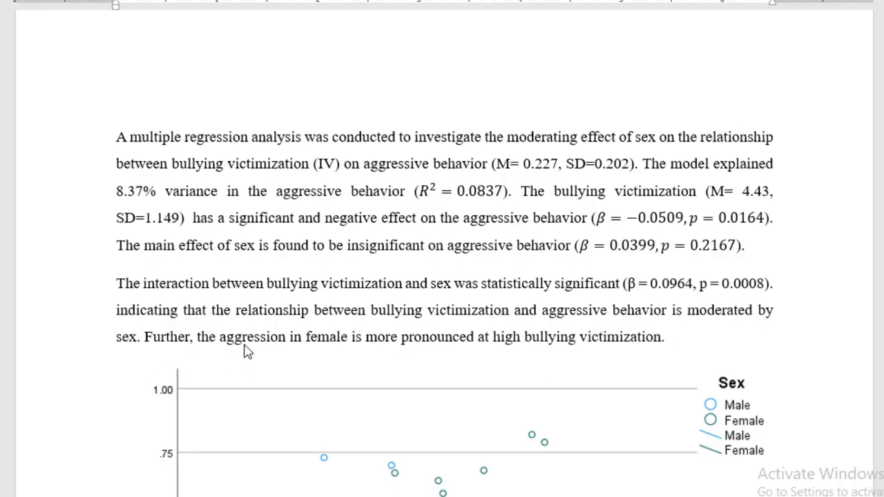
pyautogui.moveTo(379, 348)
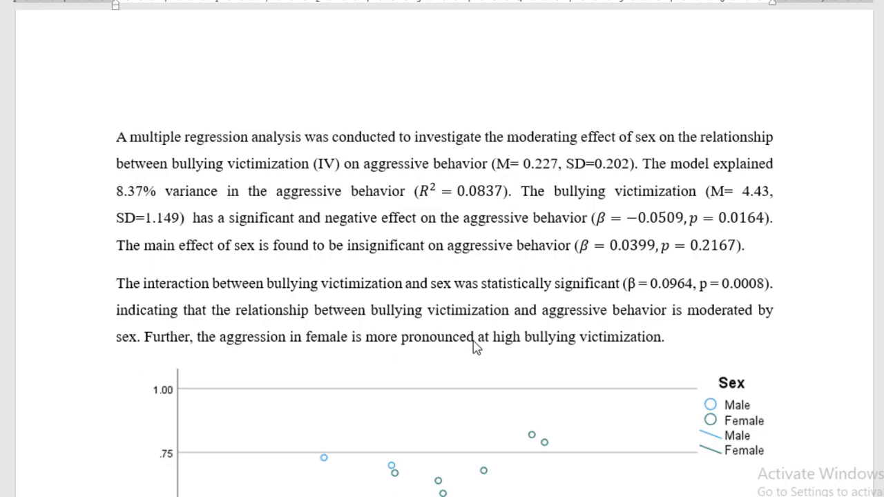
pyautogui.moveTo(638, 352)
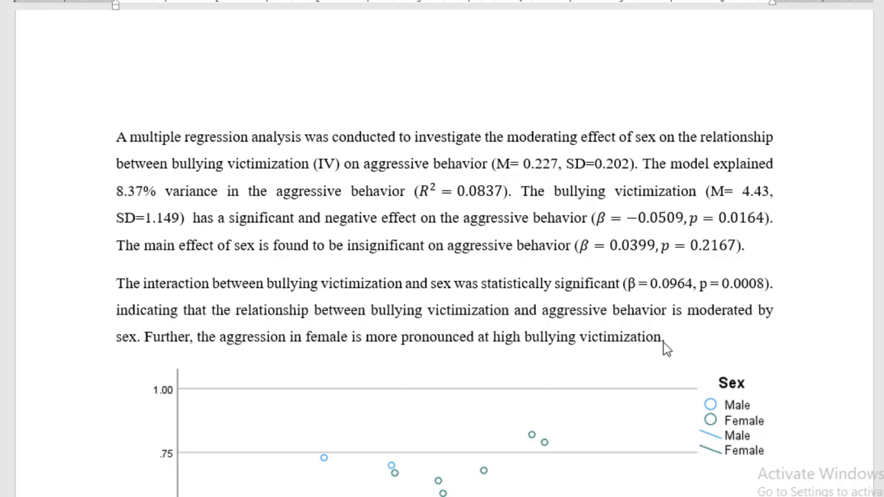
pyautogui.moveTo(713, 344)
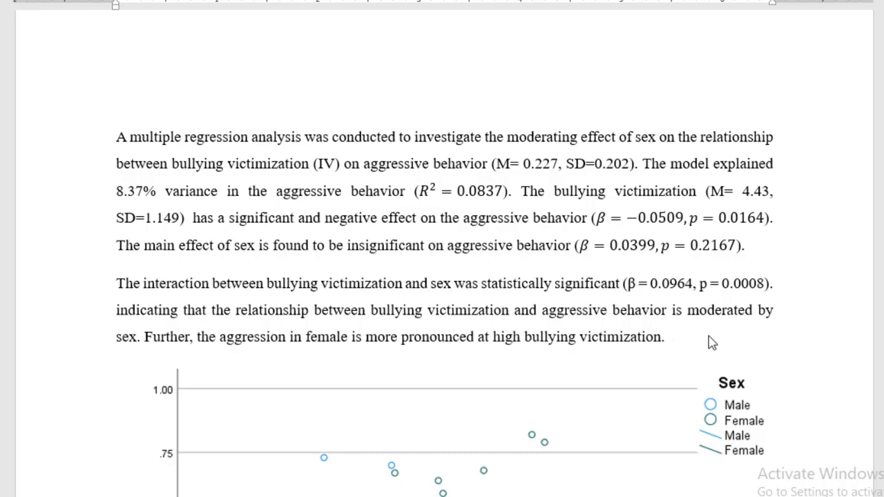